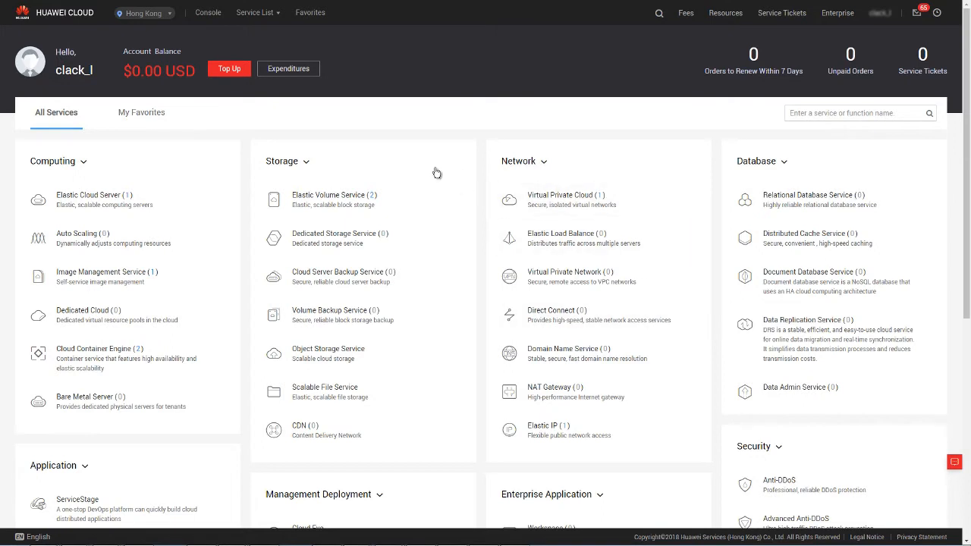
mouse_move(269, 133)
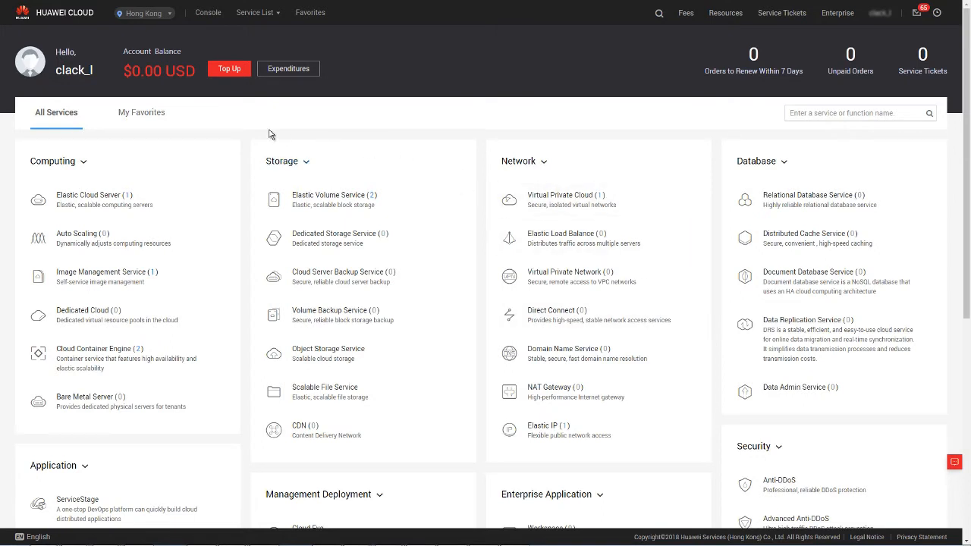
mouse_move(258, 13)
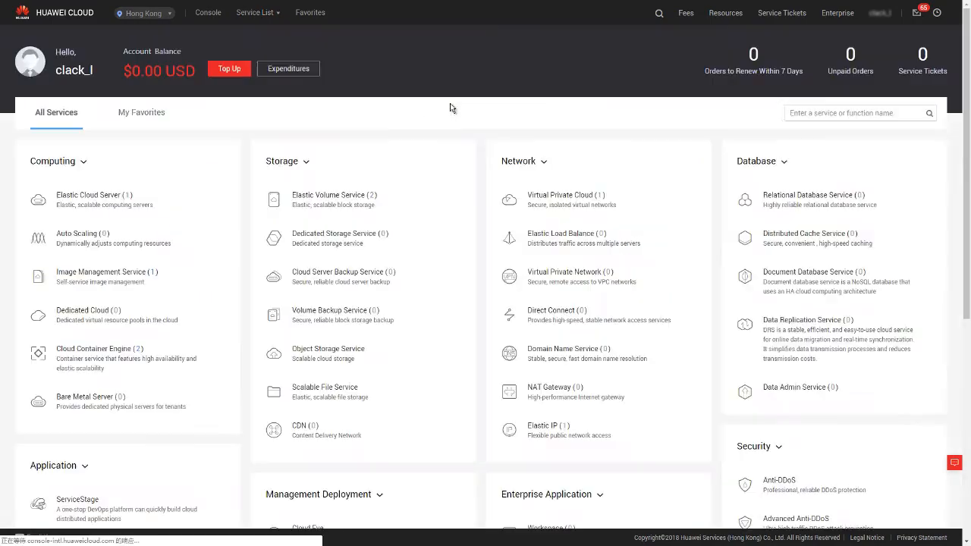
Create VPC 'vpc-01' with subnet 'subnet-01' and submit it for creation
left_click(560, 195)
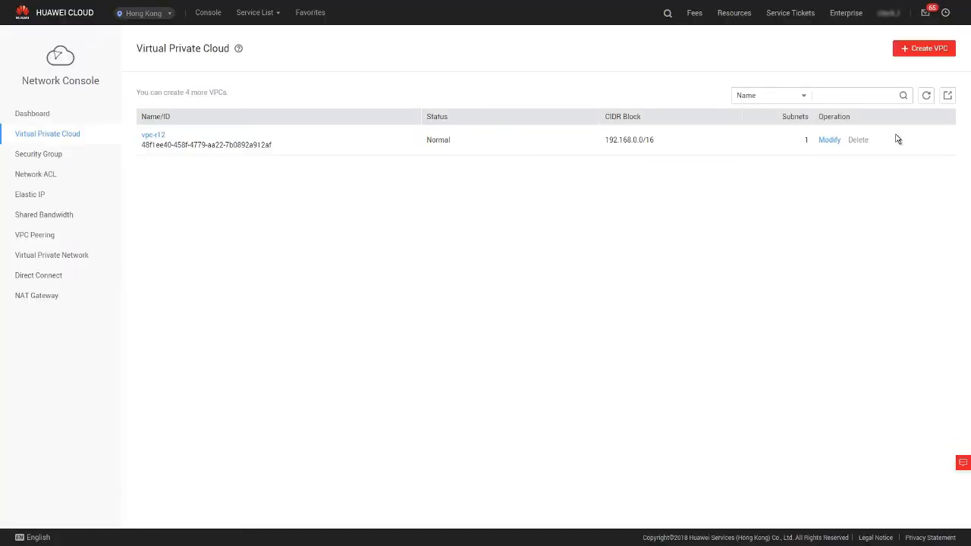
left_click(924, 48)
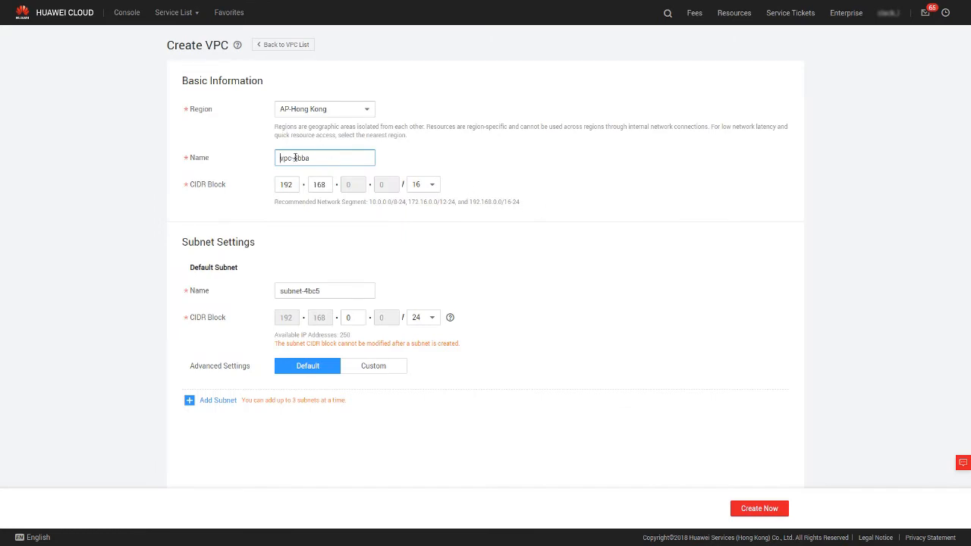
type("vpc-01")
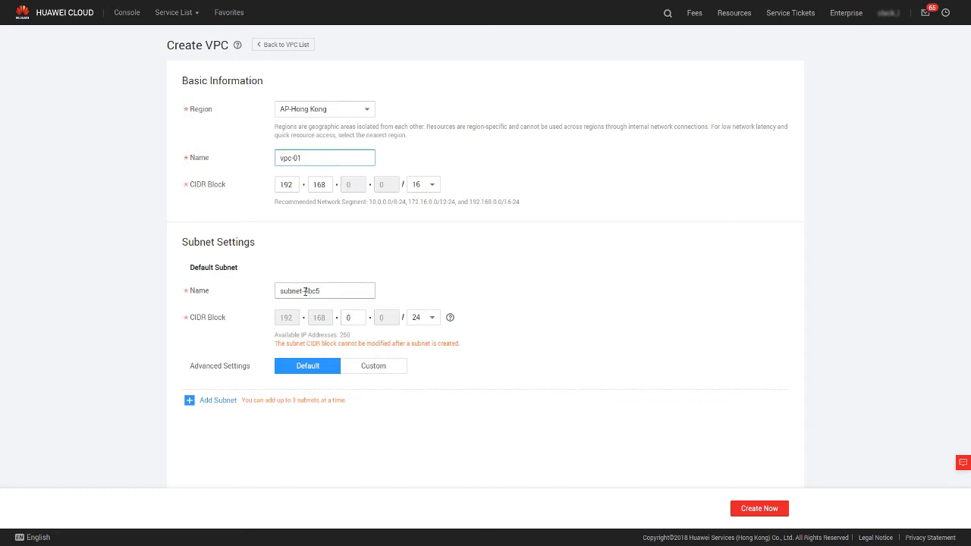
type("subnet-01")
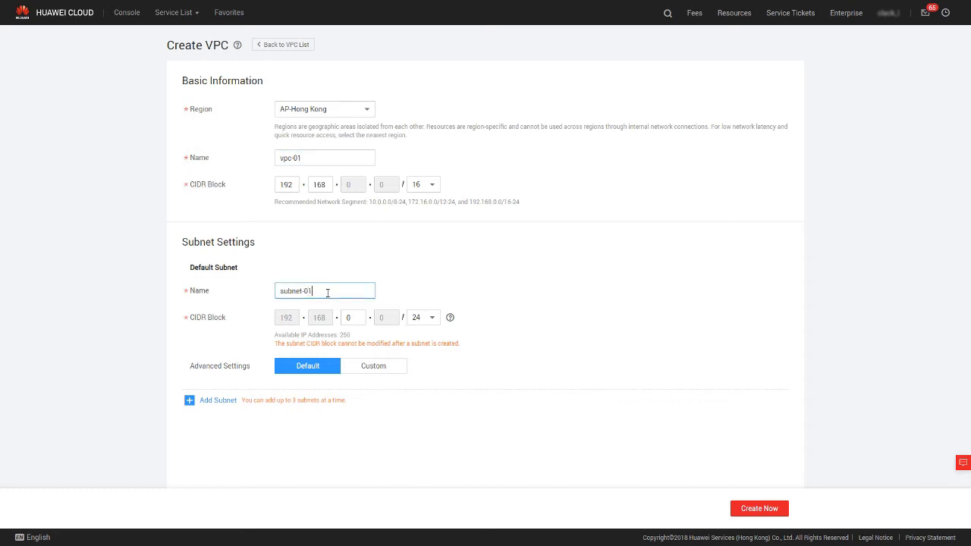
mouse_move(733, 506)
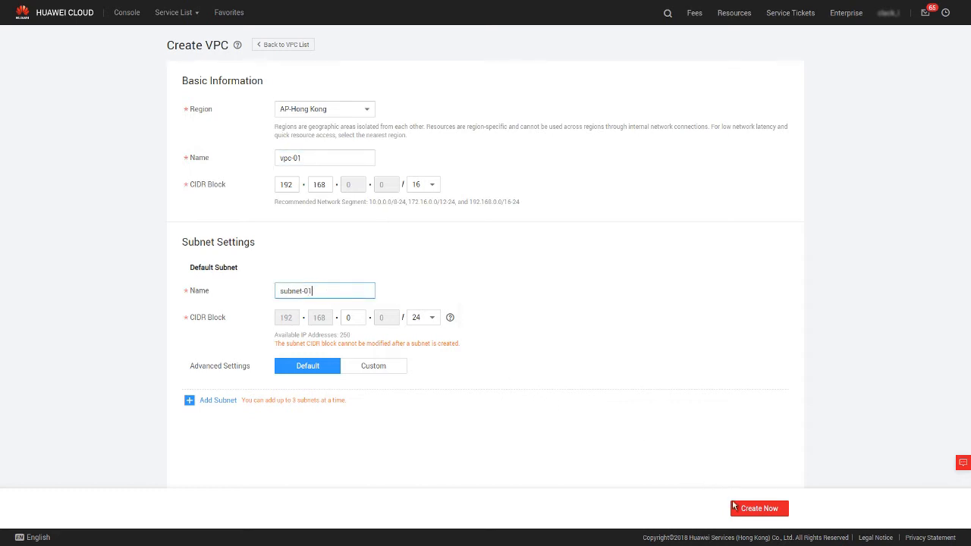
left_click(759, 509)
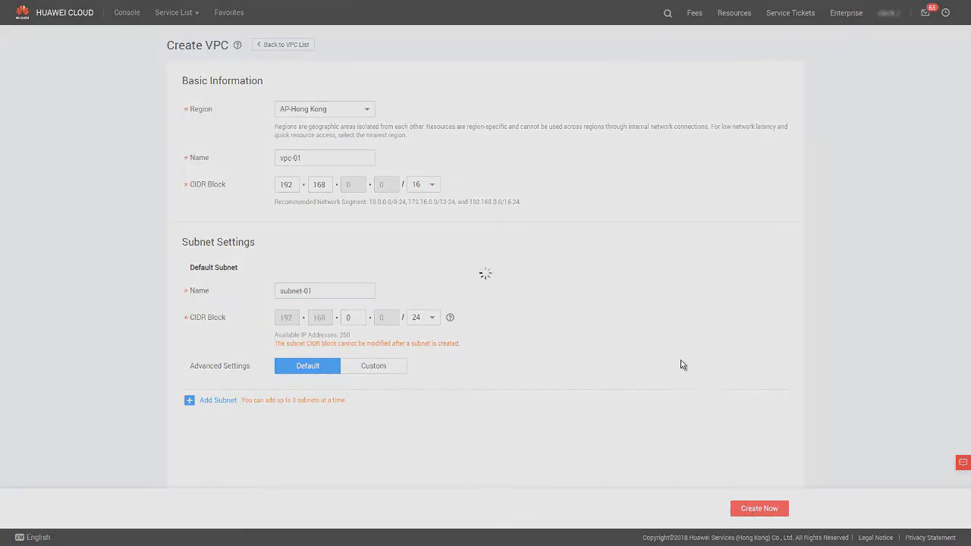
left_click(759, 509)
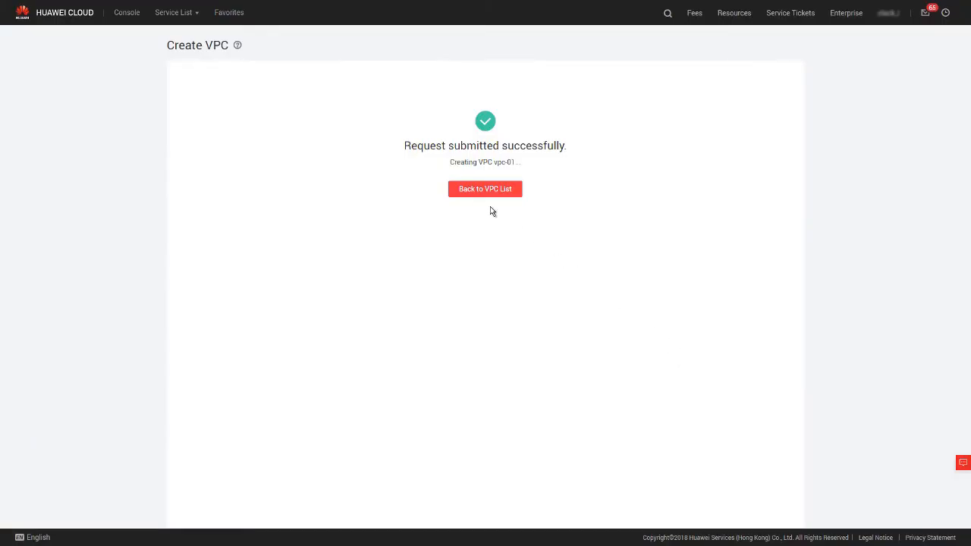
Return to the VPC list, then switch to the Elastic Cloud Server console
left_click(485, 188)
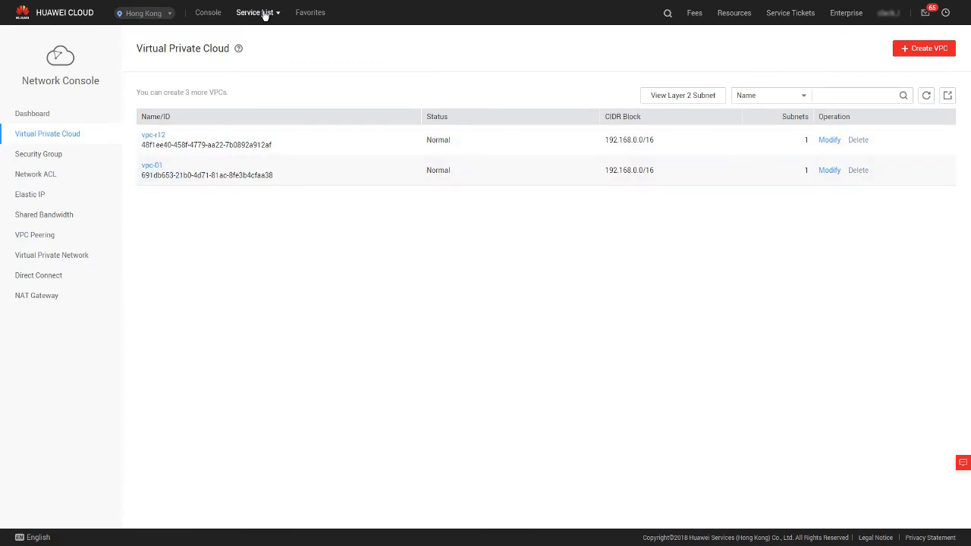
left_click(255, 12)
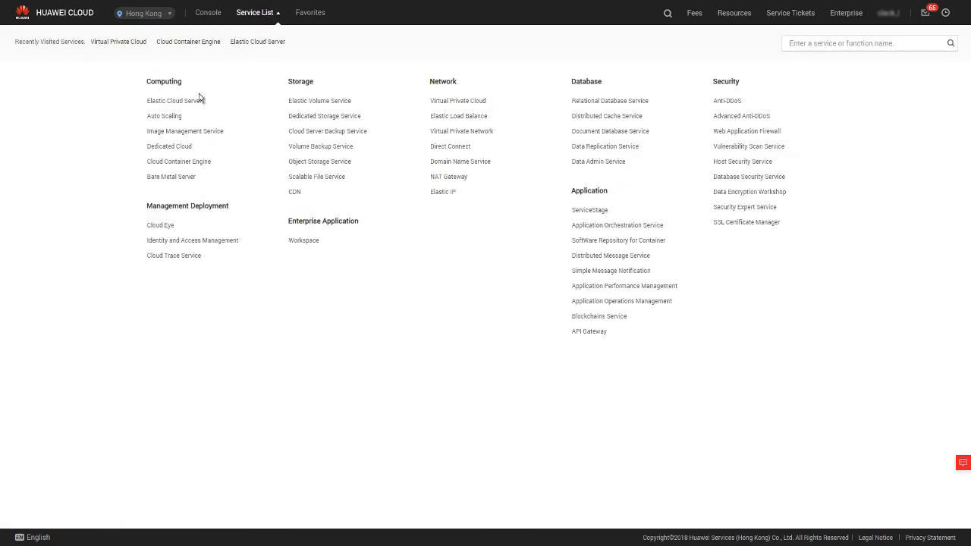
left_click(173, 100)
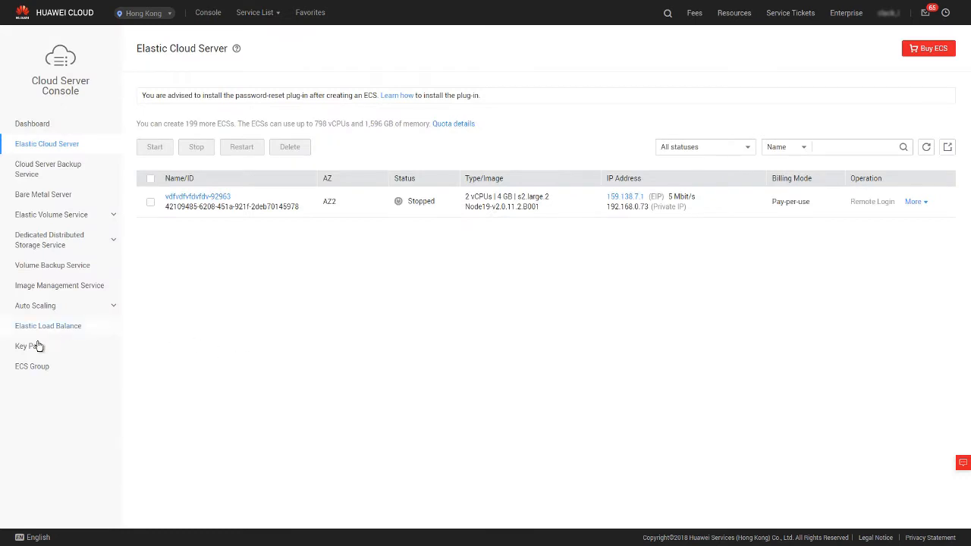
Create key pair 'KeyPair-01' and acknowledge the private key download notice
left_click(27, 346)
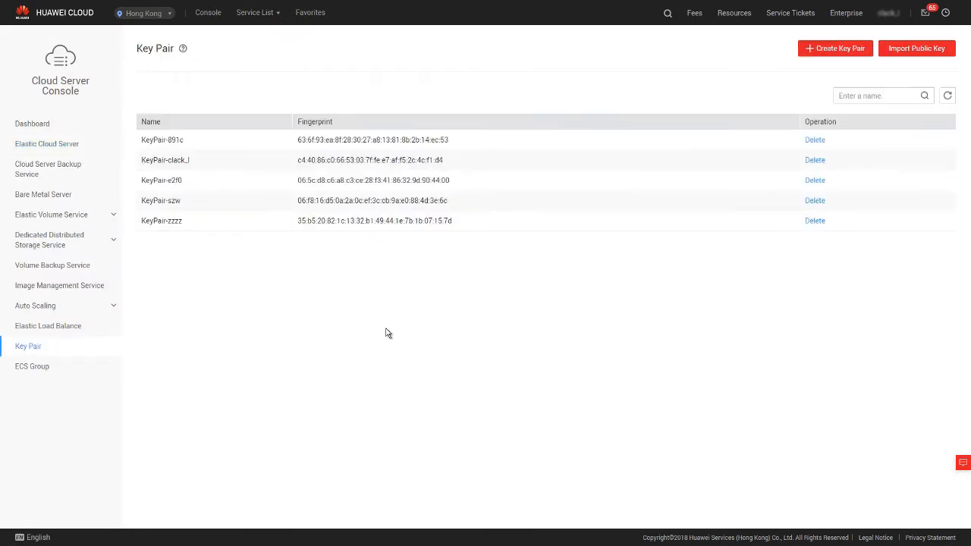
mouse_move(839, 67)
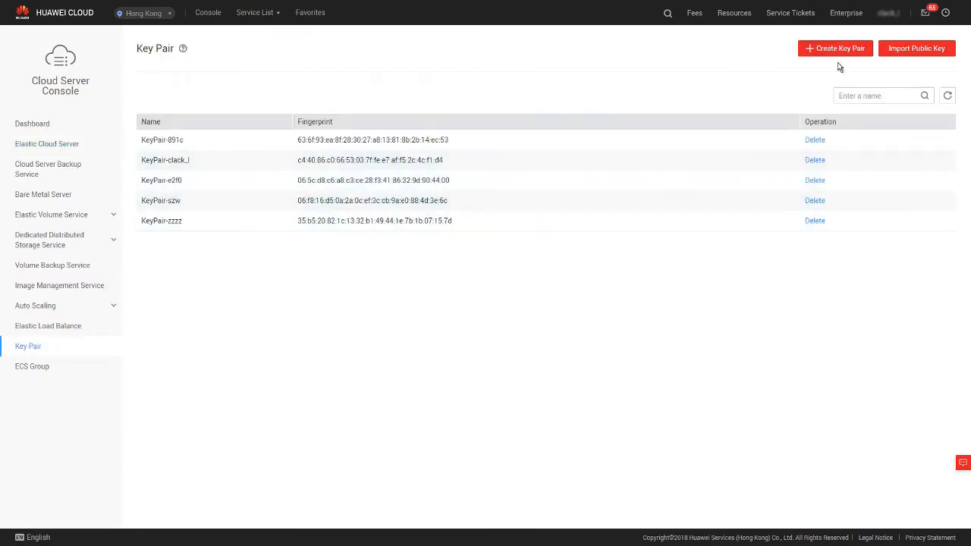
left_click(835, 48)
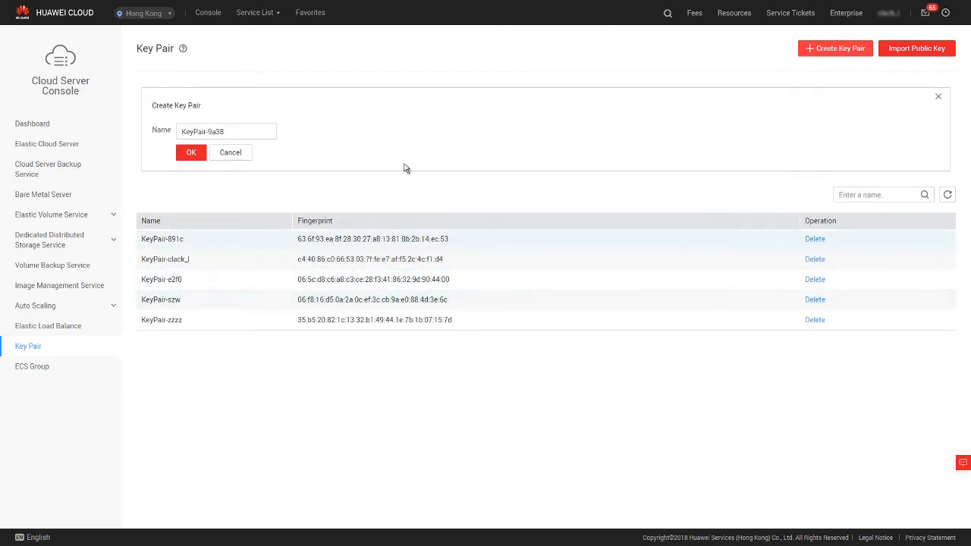
double_click(216, 131)
type("01")
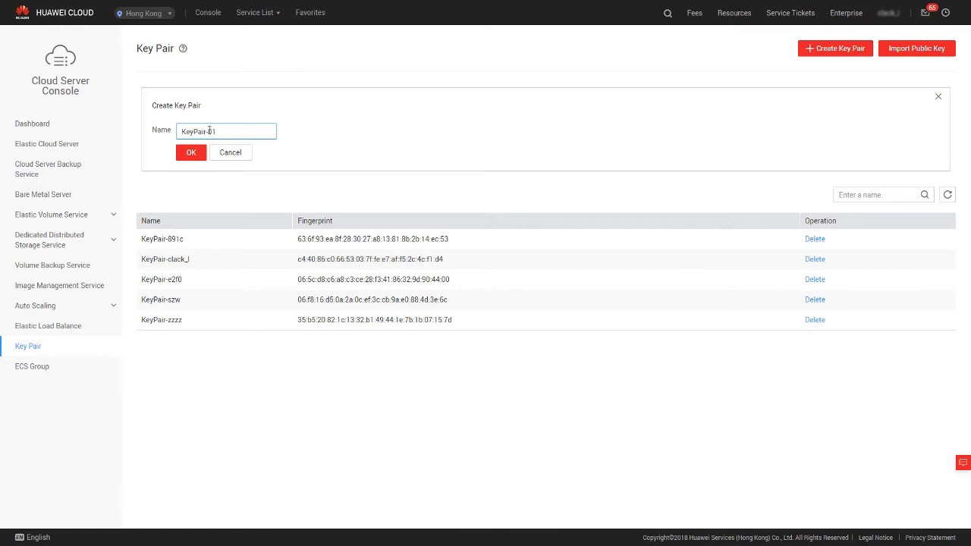
left_click(191, 153)
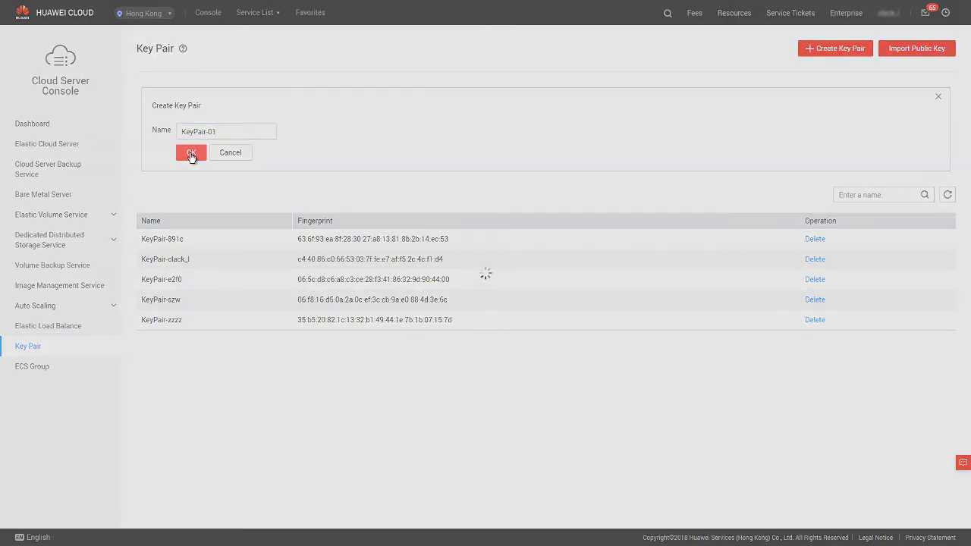
left_click(190, 153)
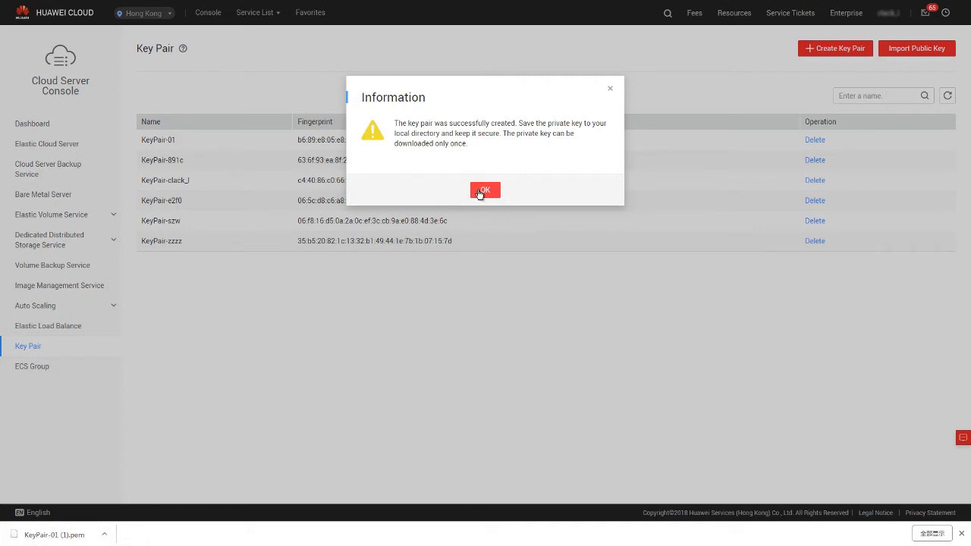
left_click(485, 190)
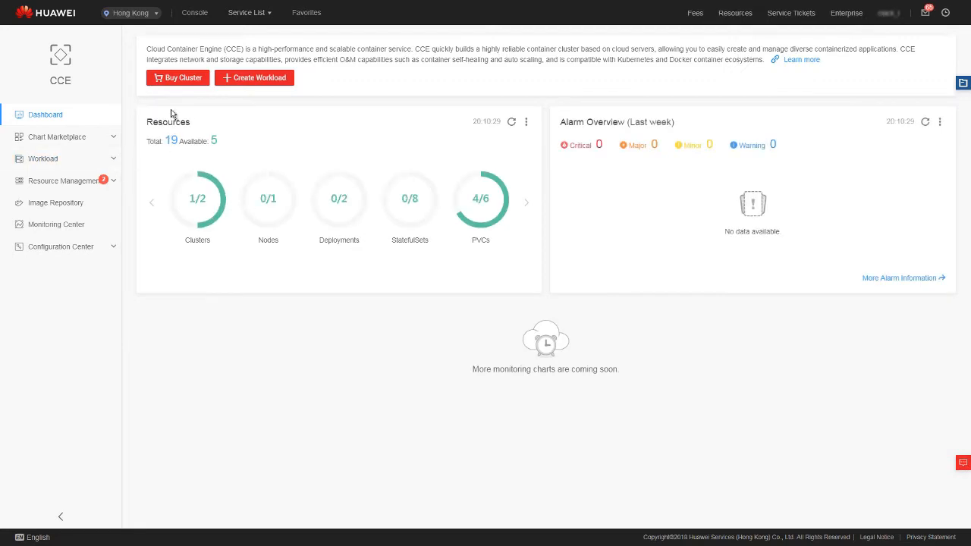
mouse_move(305, 215)
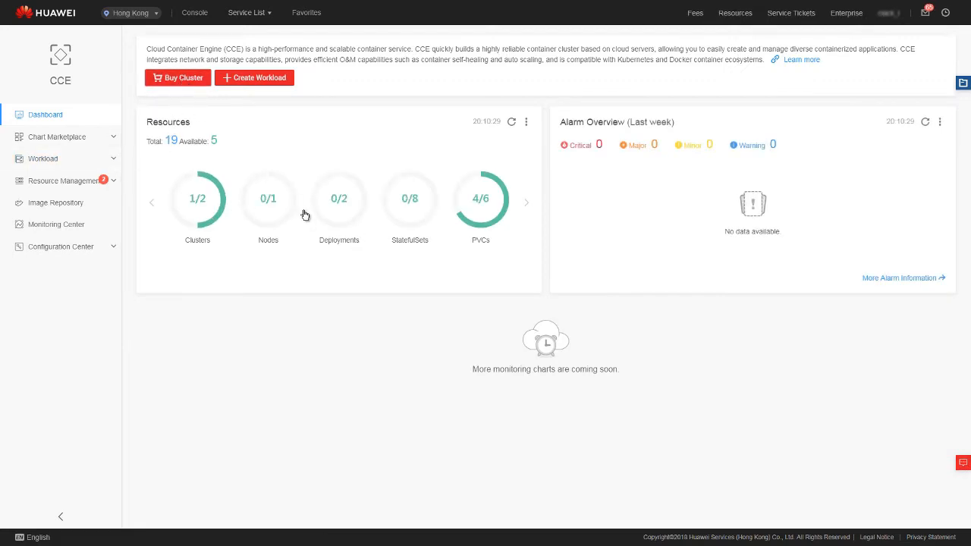
Start a cluster purchase and enter 'cluster-01' as the cluster name
left_click(178, 78)
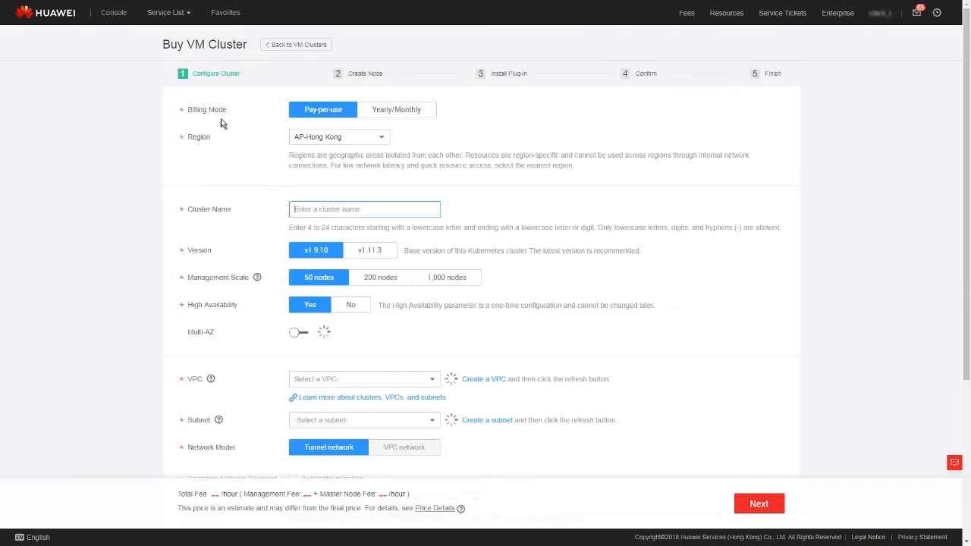
type("cluster-01")
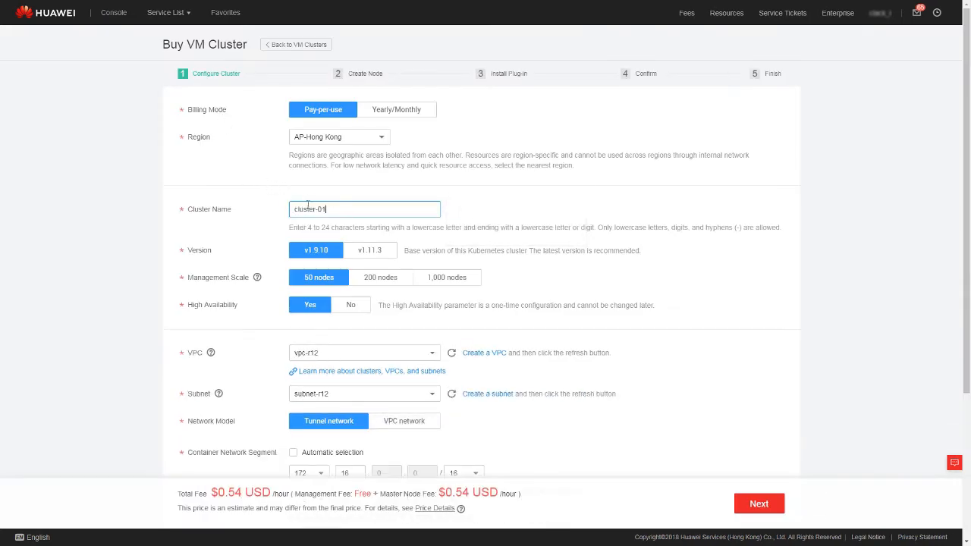
mouse_move(413, 324)
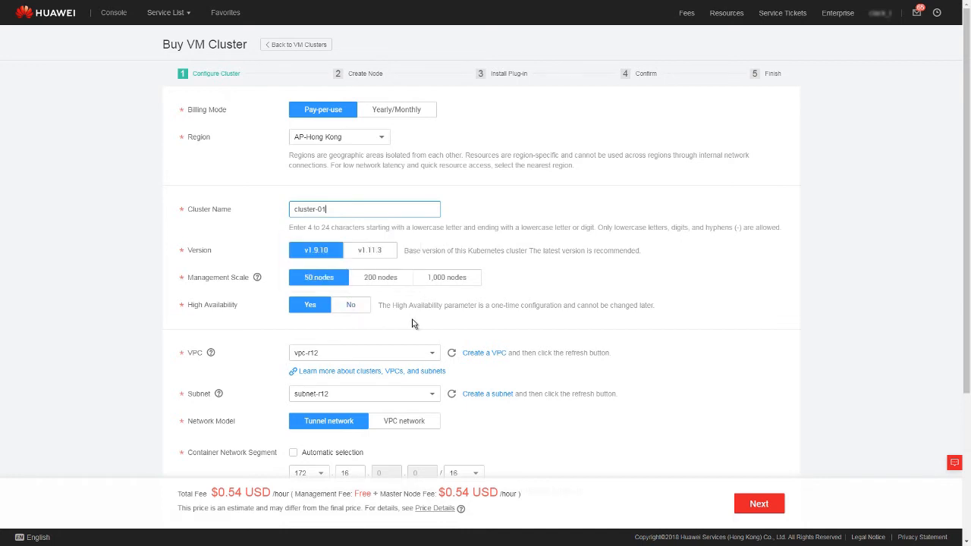
mouse_move(250, 303)
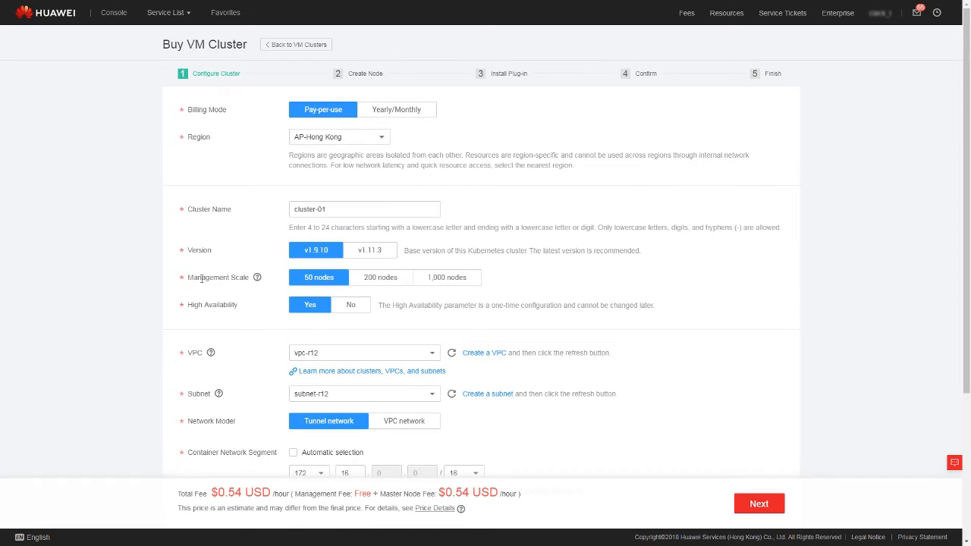
mouse_move(246, 290)
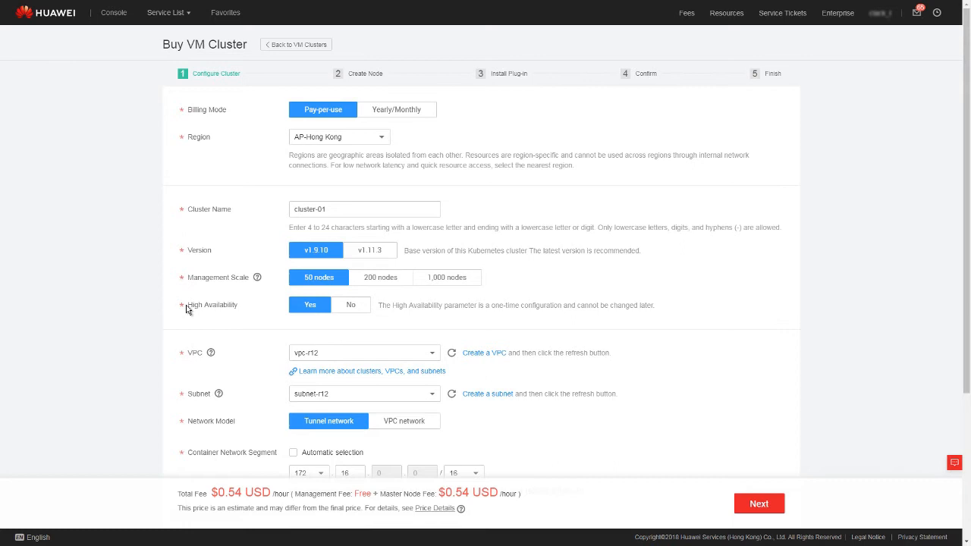
mouse_move(241, 314)
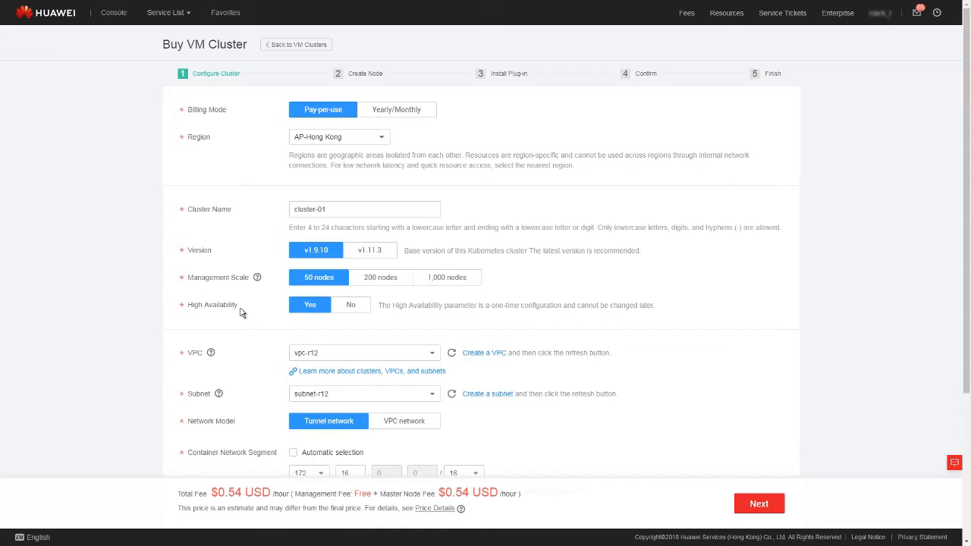
mouse_move(310, 305)
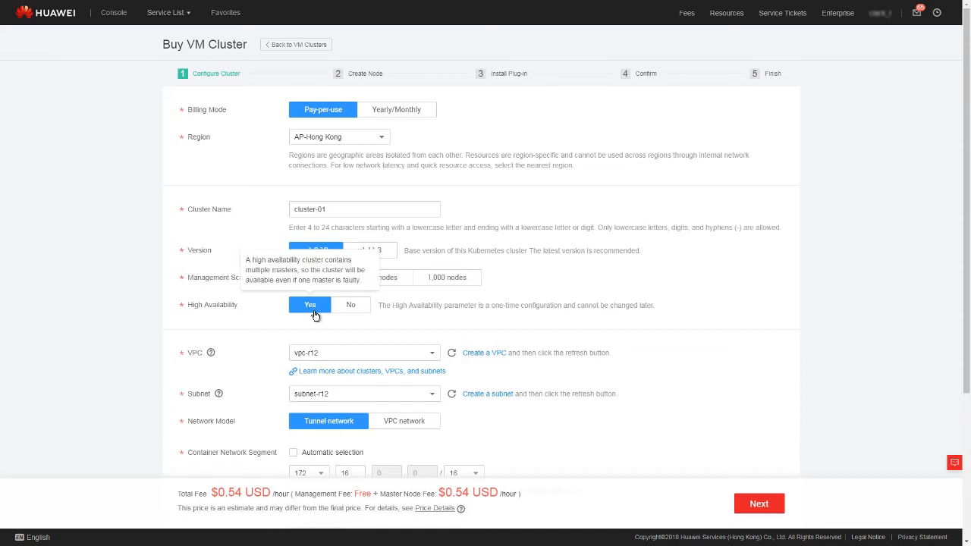
mouse_move(350, 305)
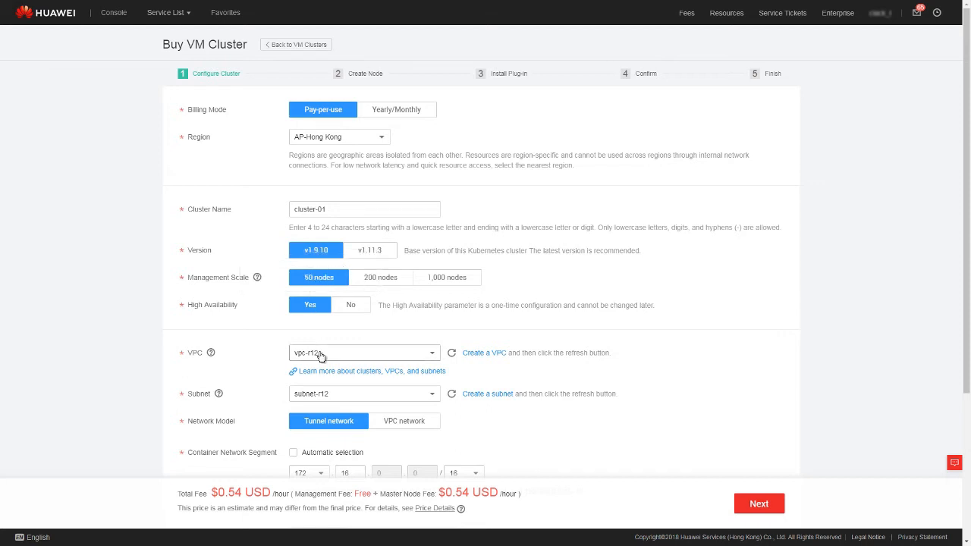
Set the cluster's VPC to vpc-01, review the form, and continue to node setup
left_click(364, 352)
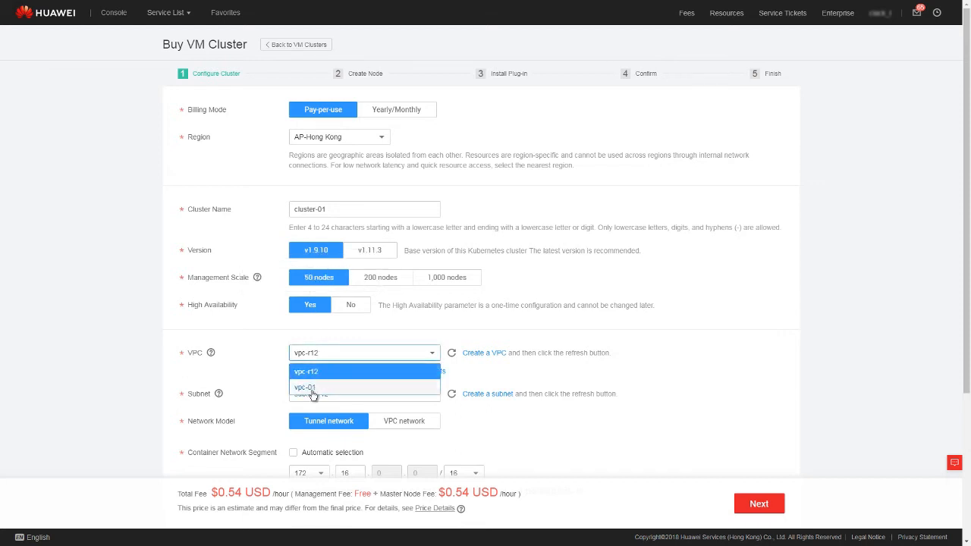
left_click(305, 388)
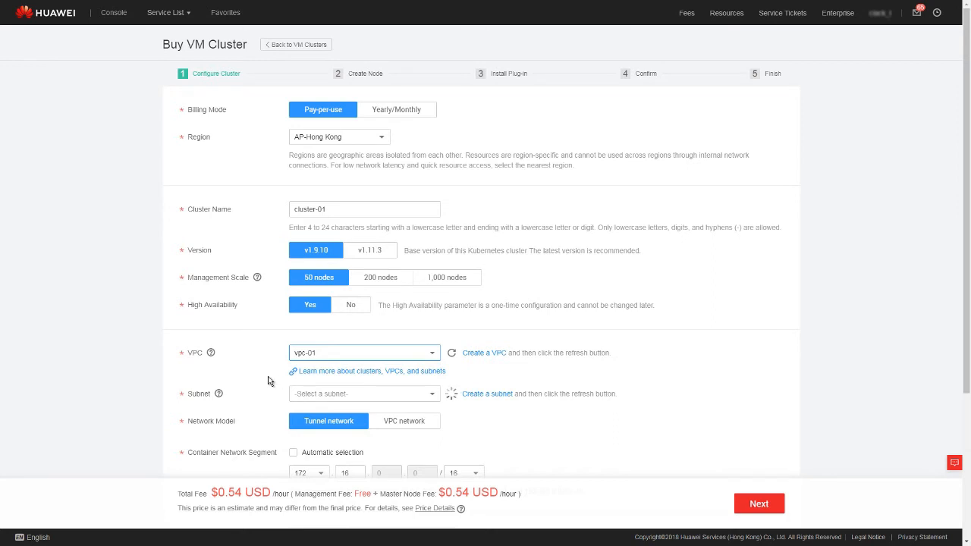
scroll("down", 3)
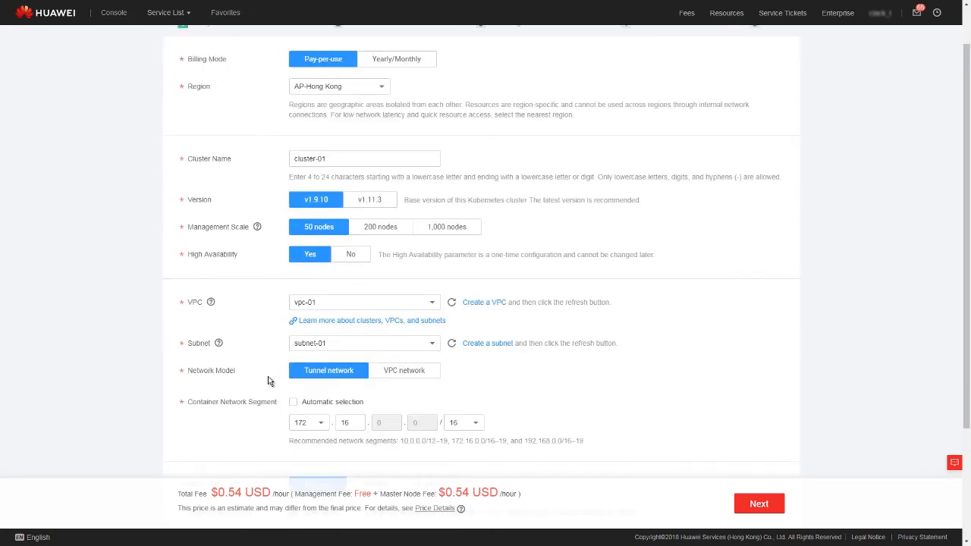
scroll("down", 3)
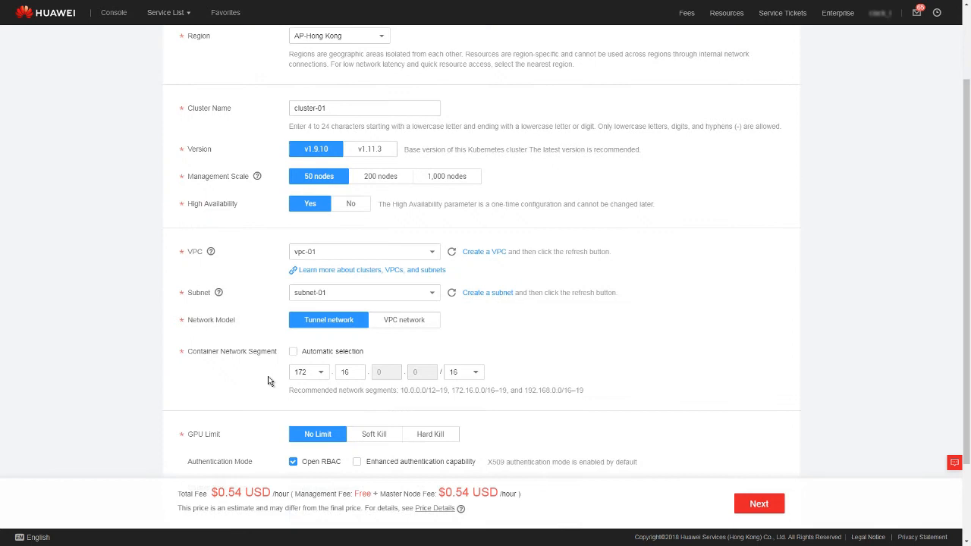
mouse_move(233, 342)
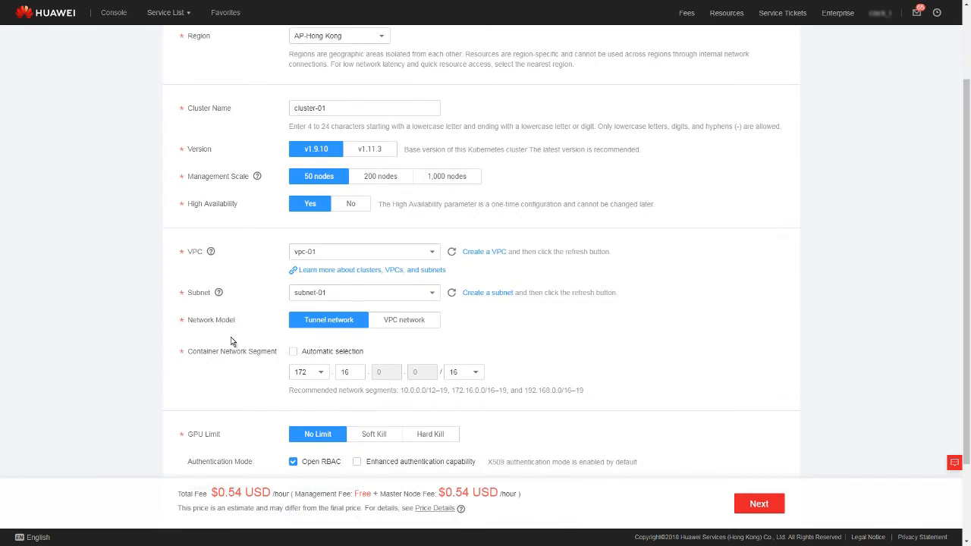
scroll("down", 3)
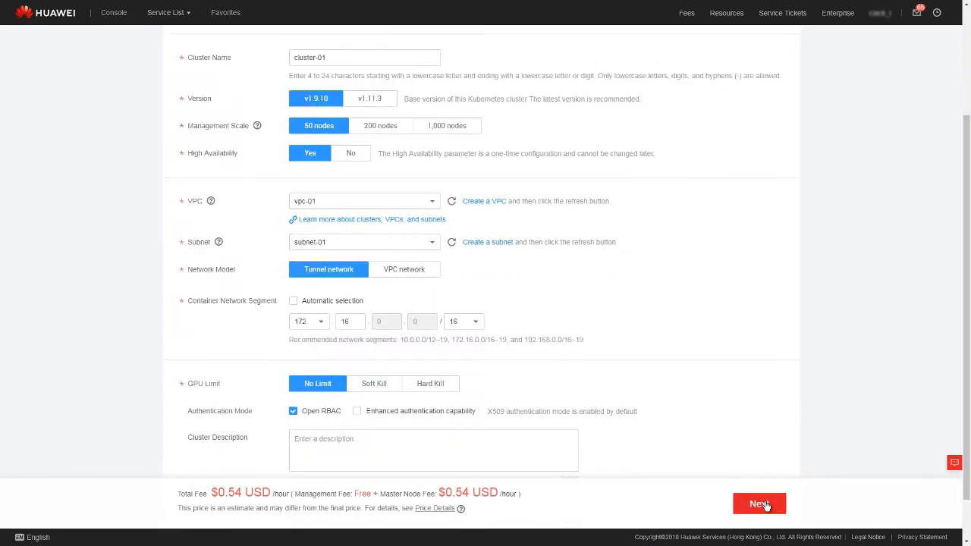
left_click(758, 503)
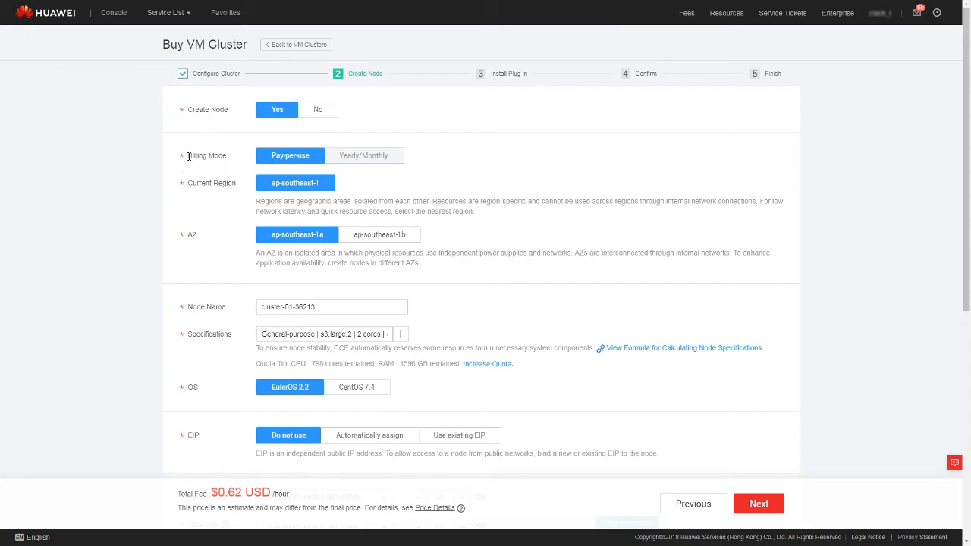
mouse_move(200, 167)
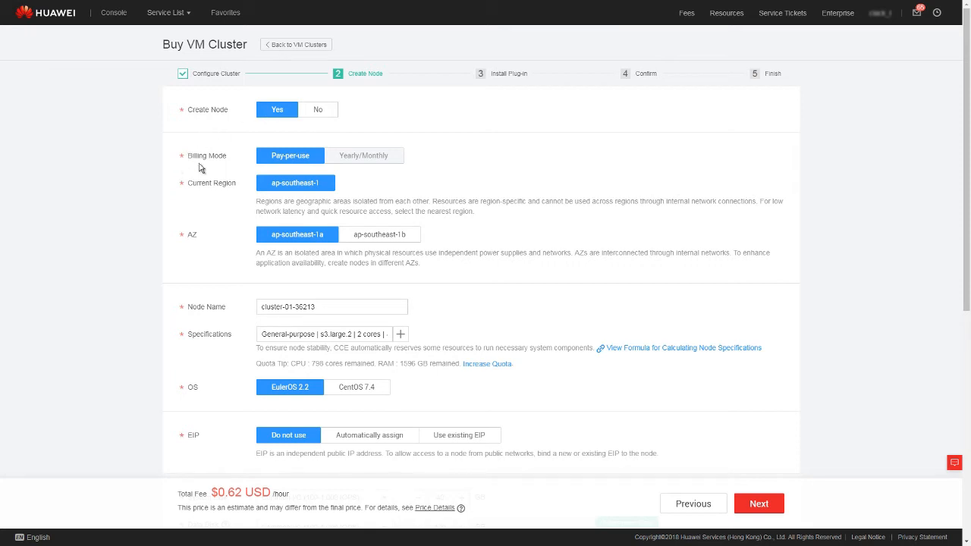
scroll("down", 3)
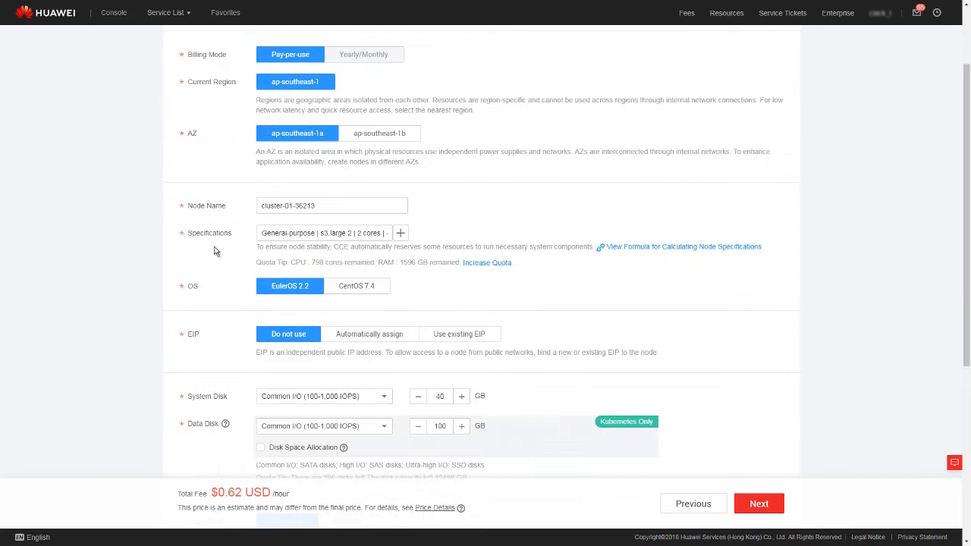
scroll("down", 3)
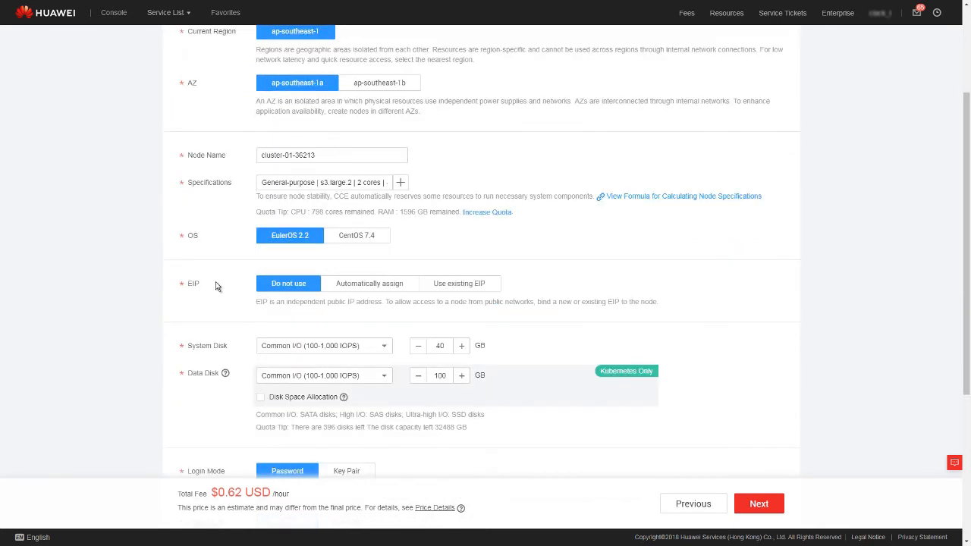
mouse_move(191, 284)
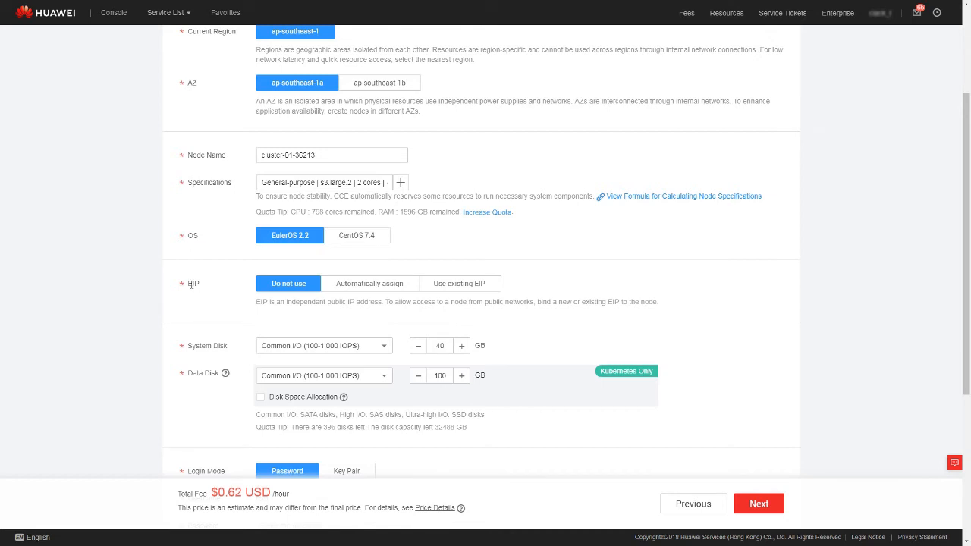
mouse_move(204, 295)
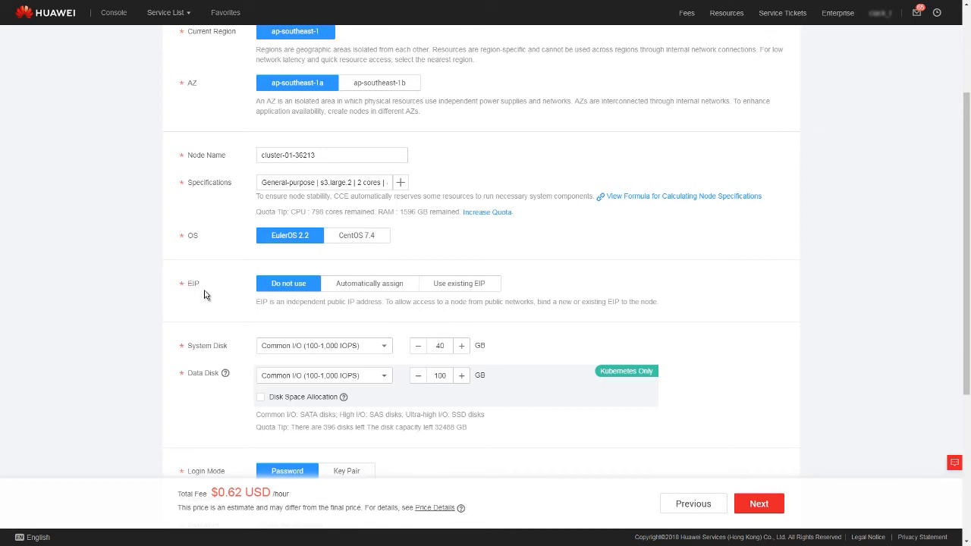
mouse_move(288, 283)
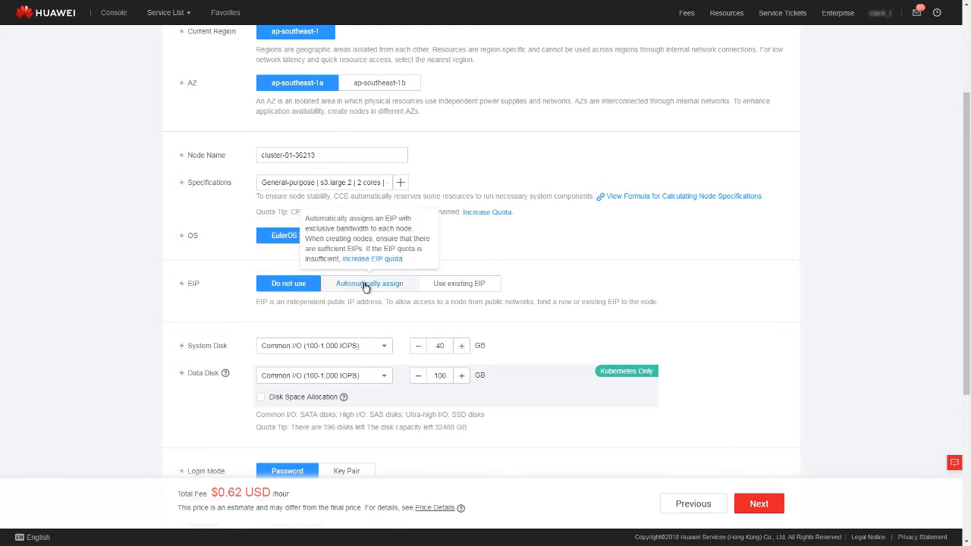
Give the node an automatically assigned EIP
left_click(370, 283)
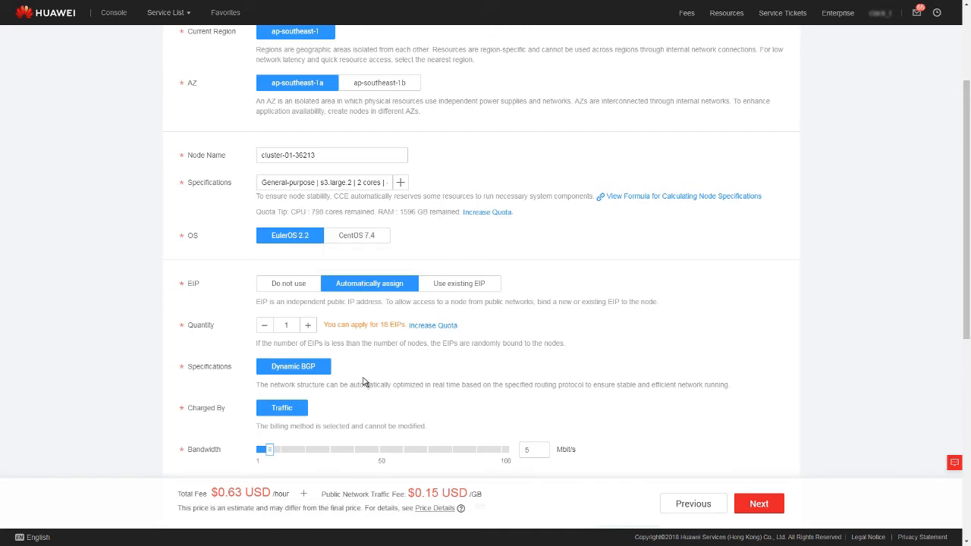
scroll("down", 3)
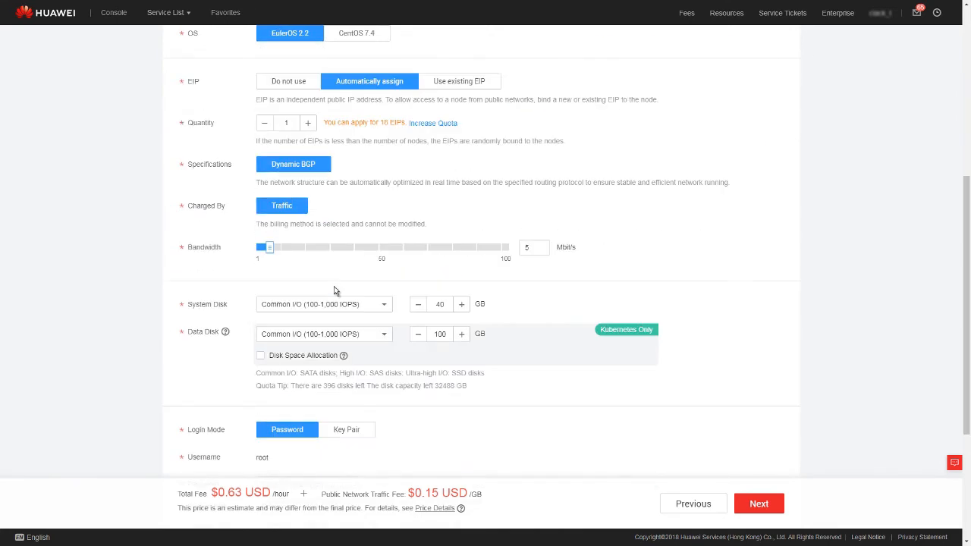
scroll("down", 3)
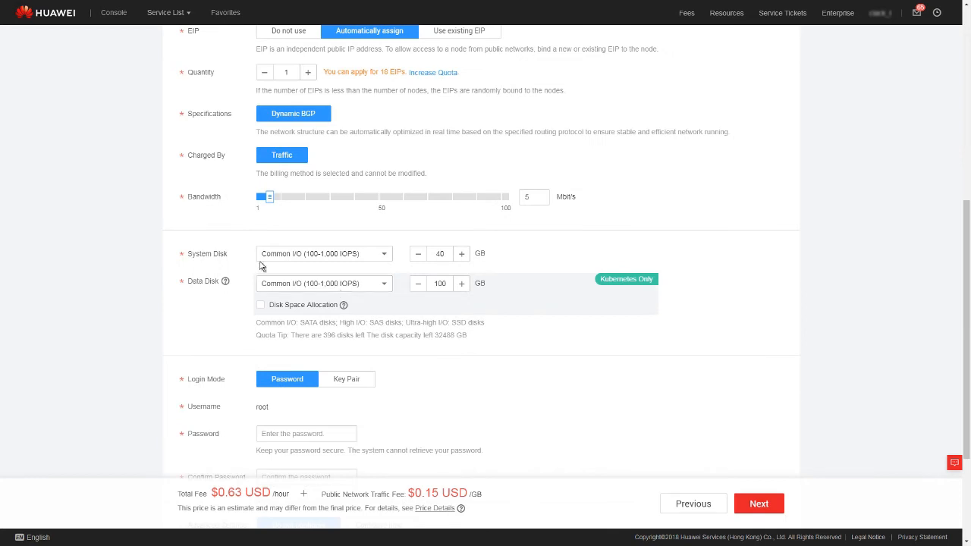
mouse_move(237, 258)
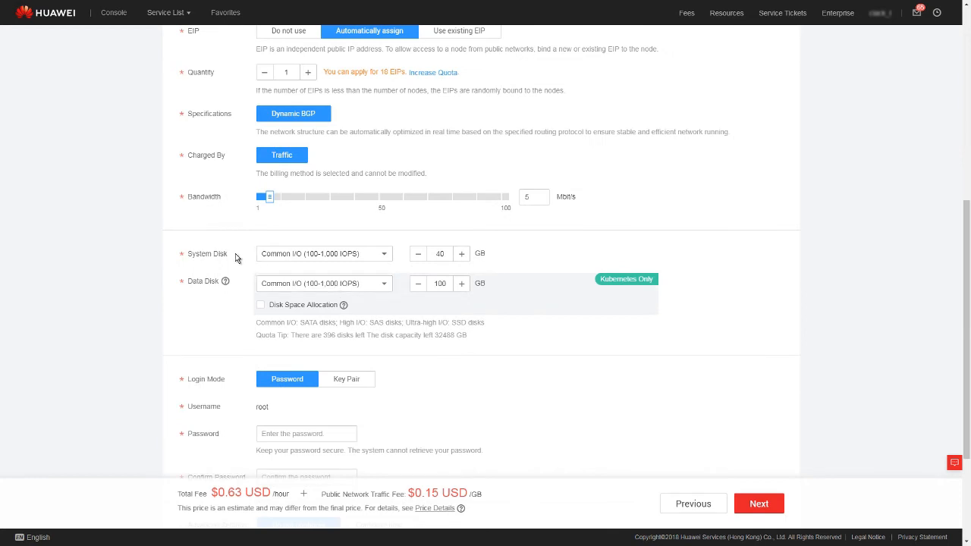
scroll("down", 3)
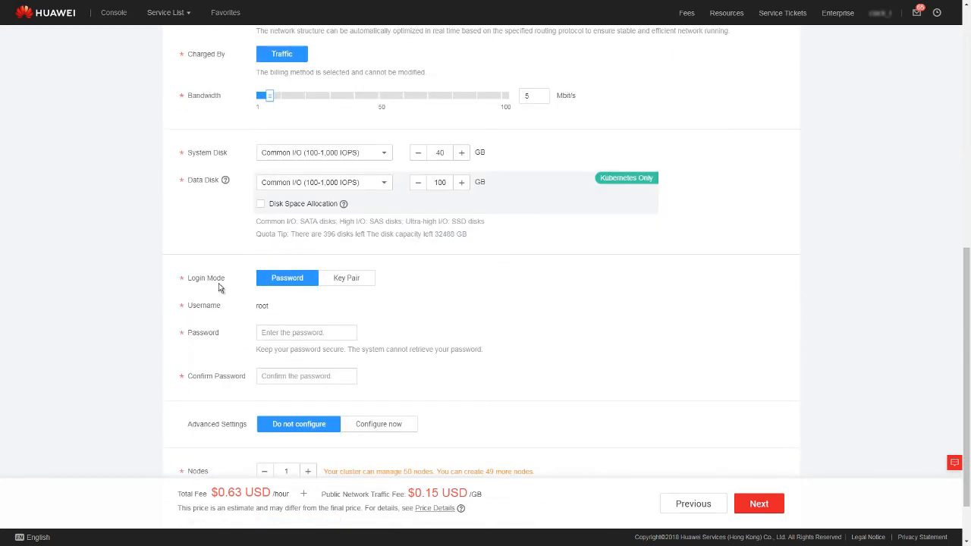
Use KeyPair-01 for node login and proceed to plug-in installation
left_click(346, 277)
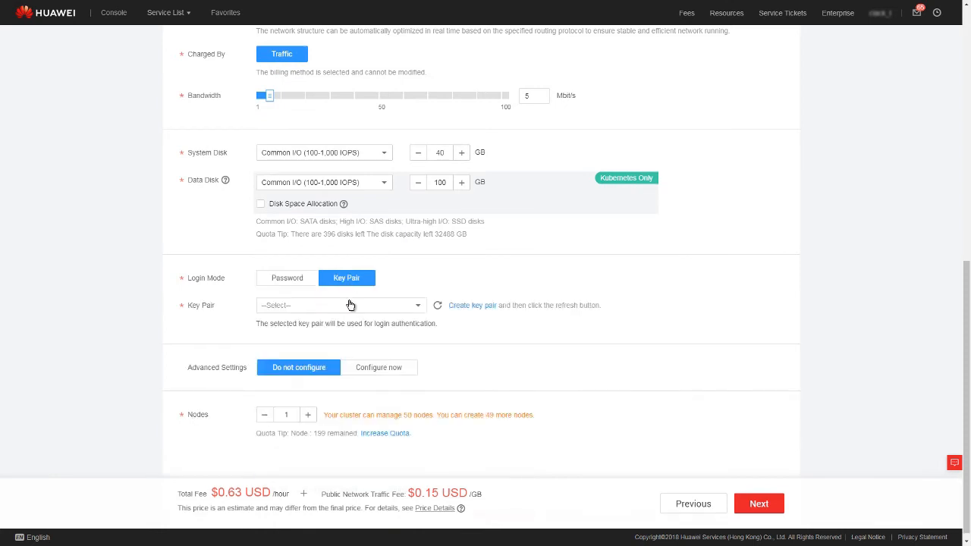
left_click(340, 305)
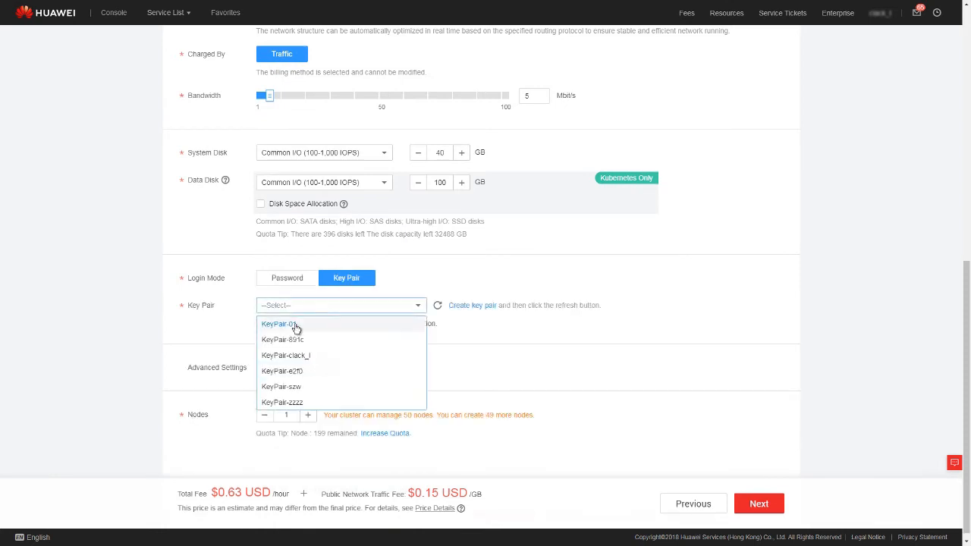
left_click(278, 324)
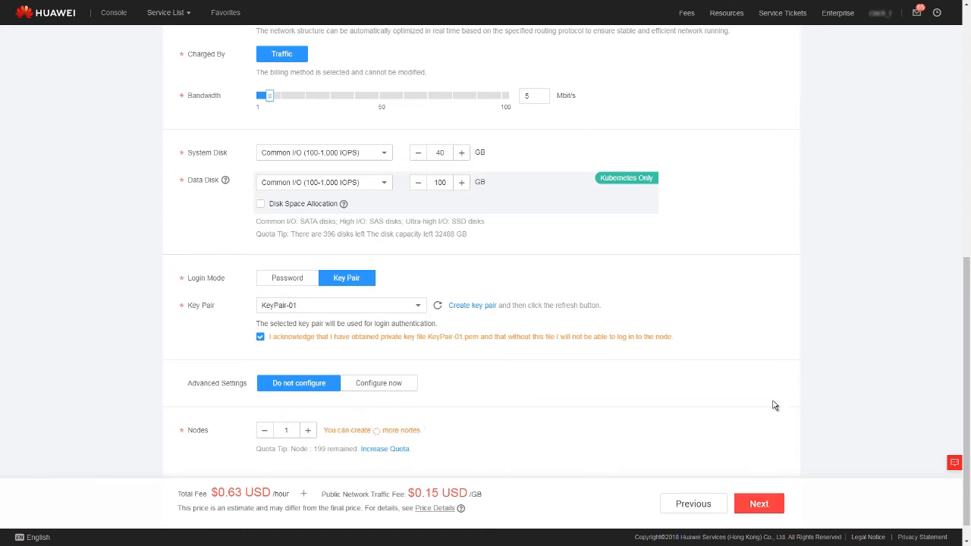
left_click(759, 503)
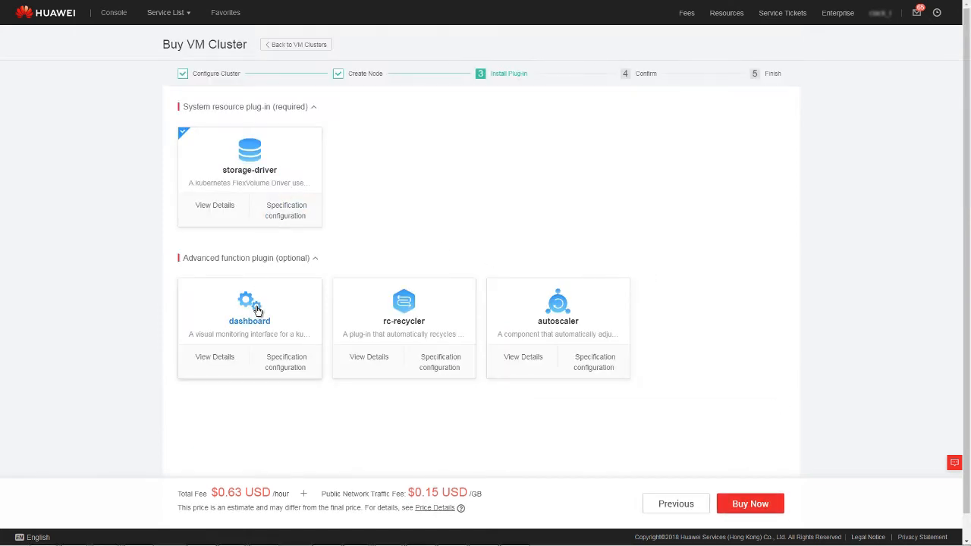
Add the dashboard plug-in and dismiss the rc-recycler specification dialog
left_click(249, 307)
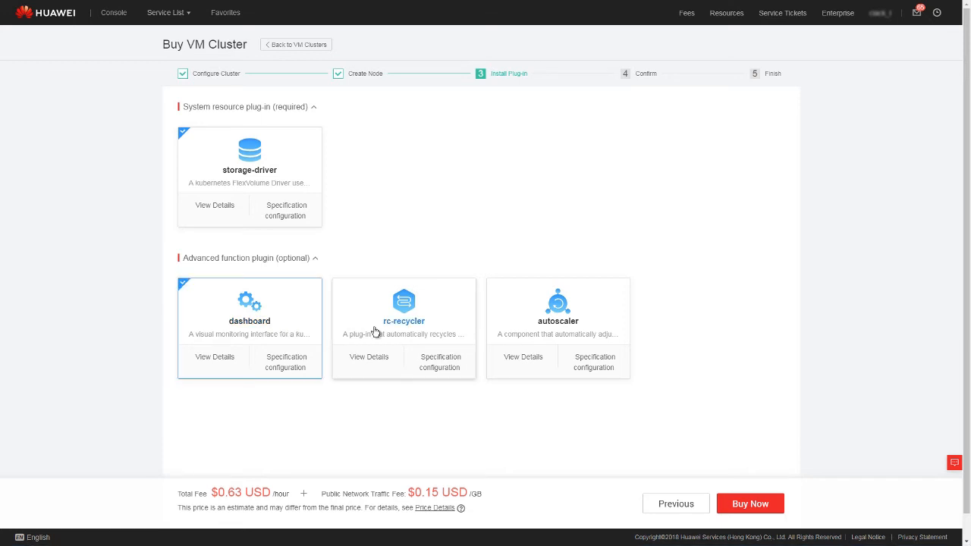
mouse_move(368, 323)
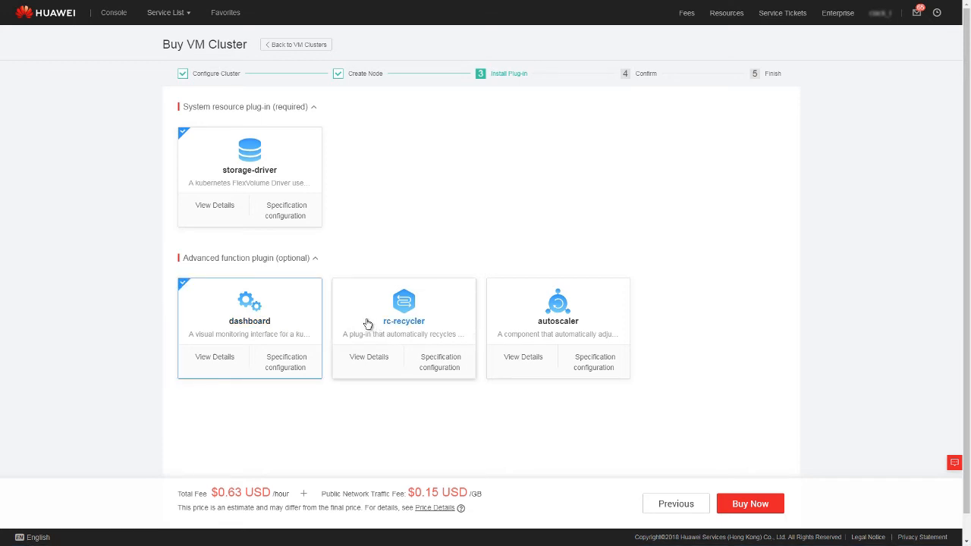
left_click(441, 362)
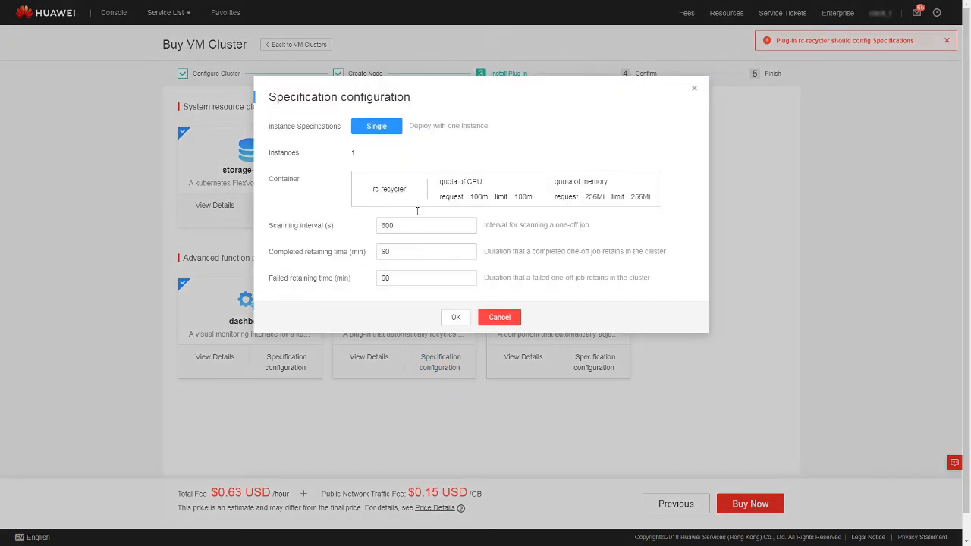
left_click(456, 317)
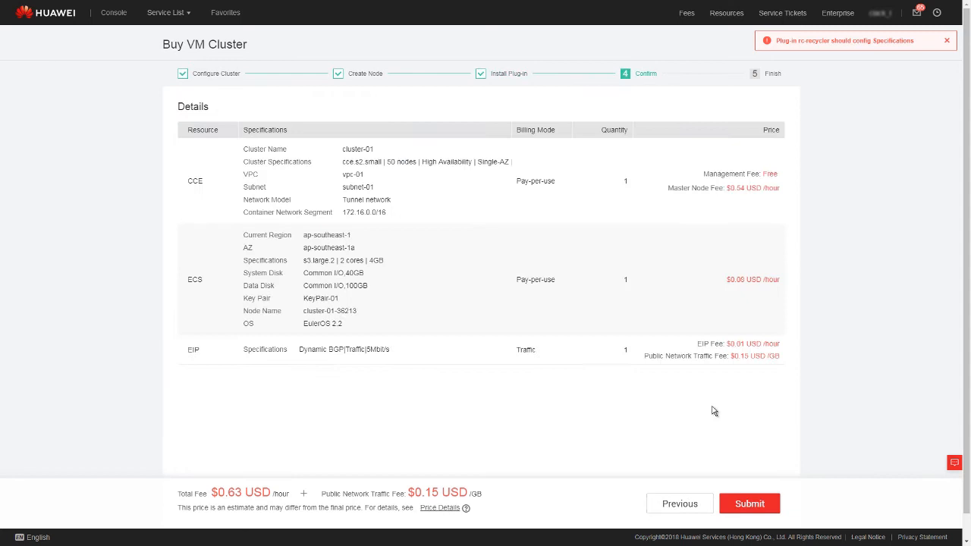
Submit the cluster-01 order and return to Cluster Management once created
left_click(749, 503)
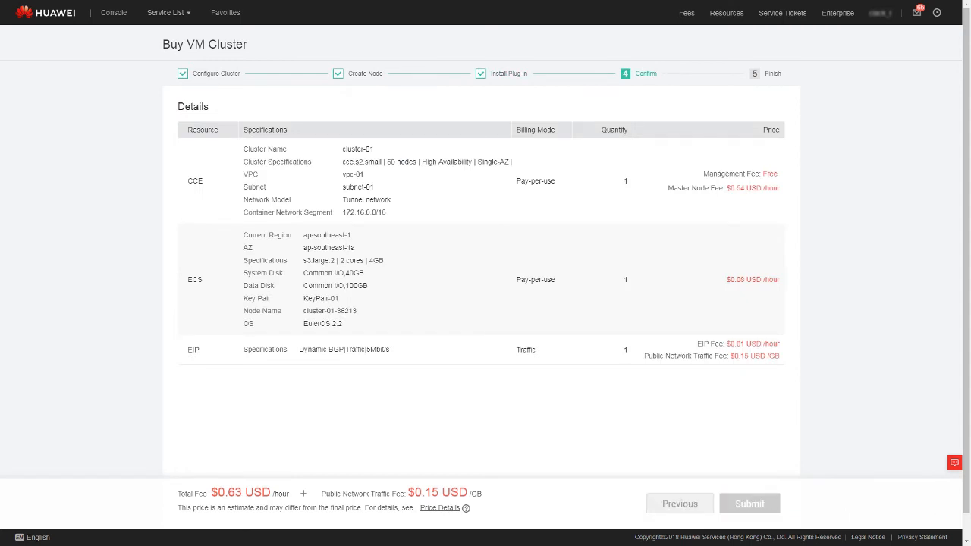
left_click(749, 504)
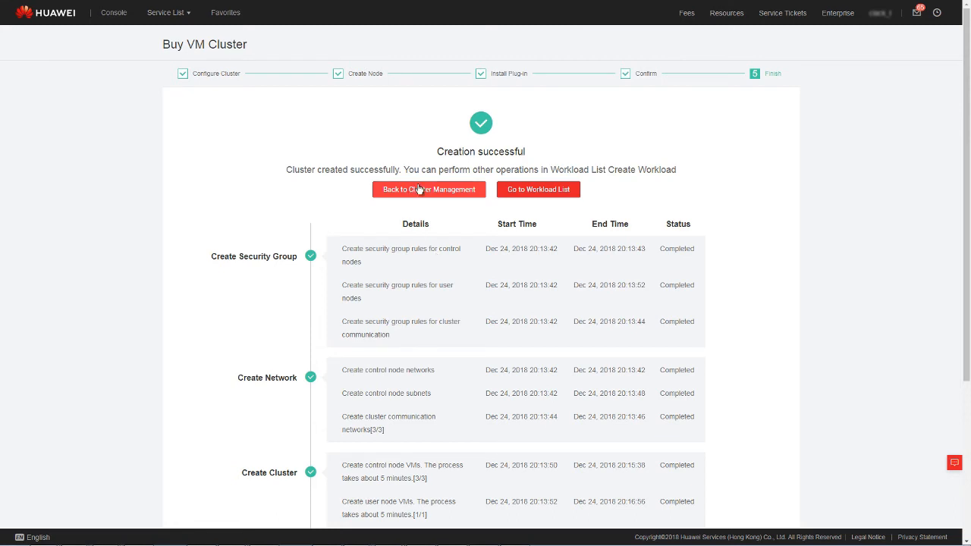
left_click(429, 189)
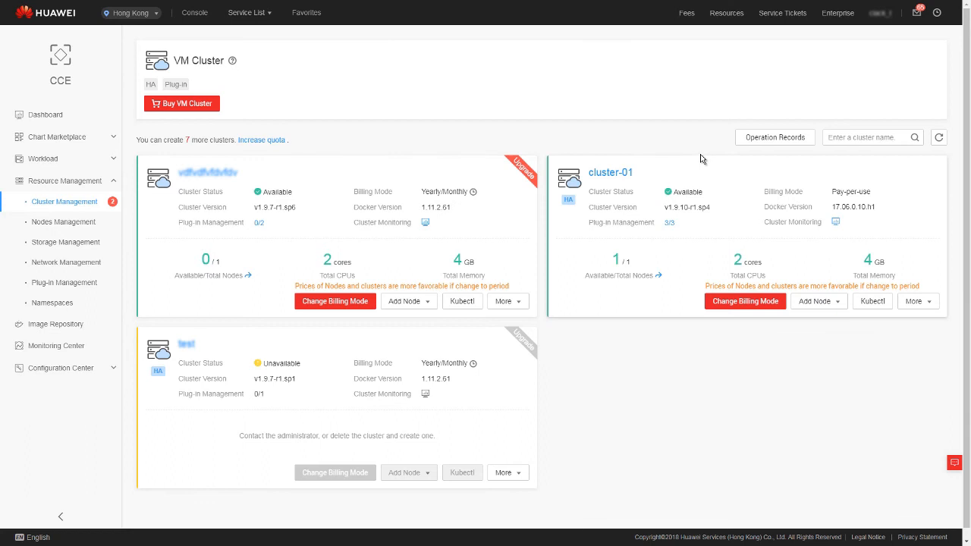
mouse_move(201, 262)
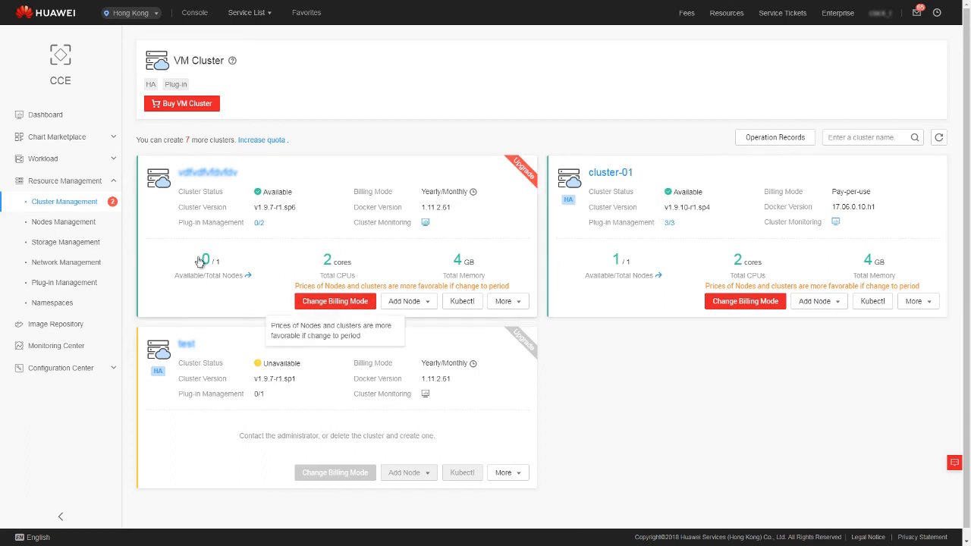
Open Workload > Deployments from the left sidebar
left_click(63, 221)
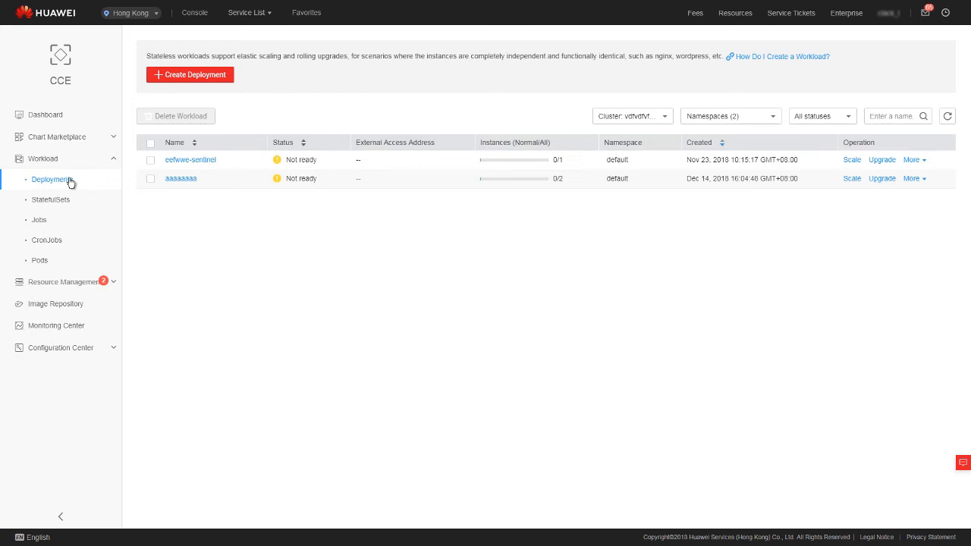
Create deployment 'nginx' on cluster-01 with 1 instance and continue to container setup
left_click(189, 74)
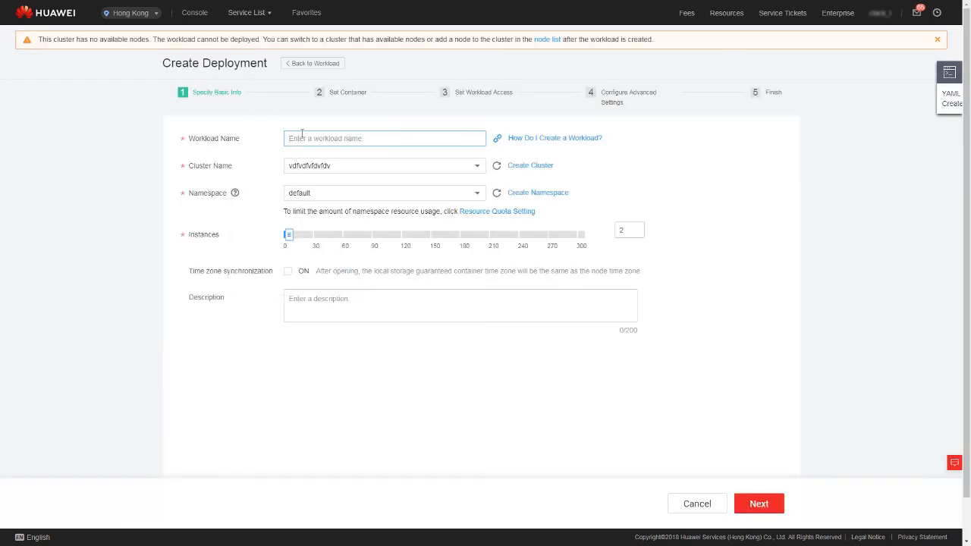
type("nginx")
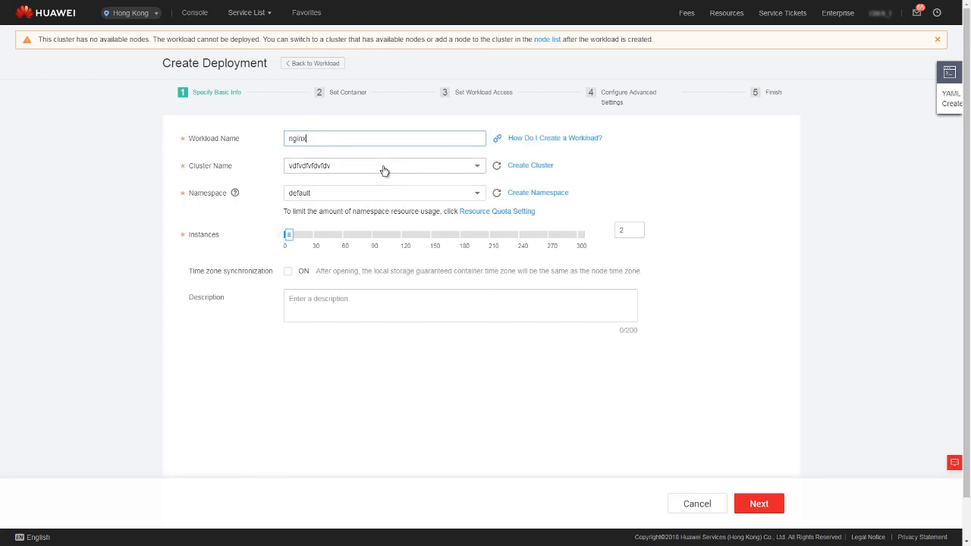
left_click(938, 38)
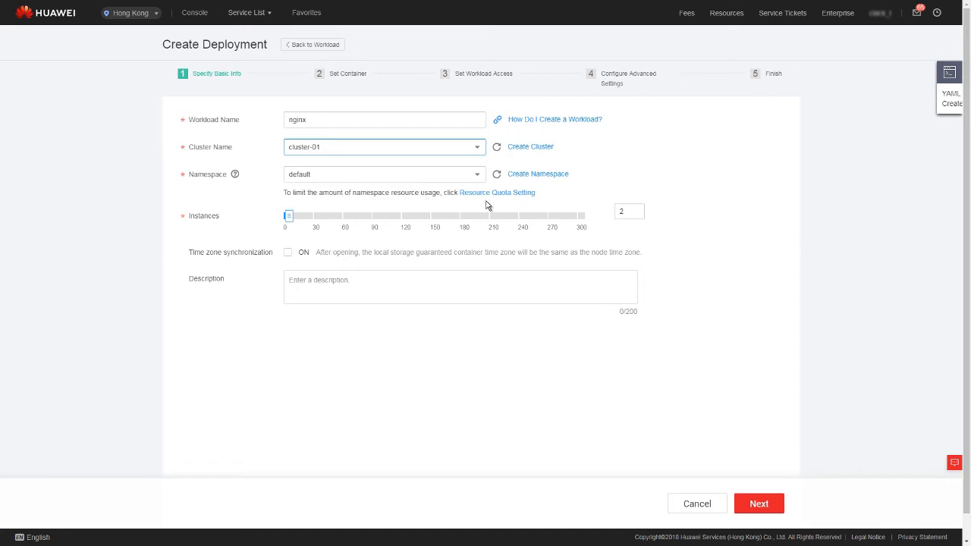
type("1")
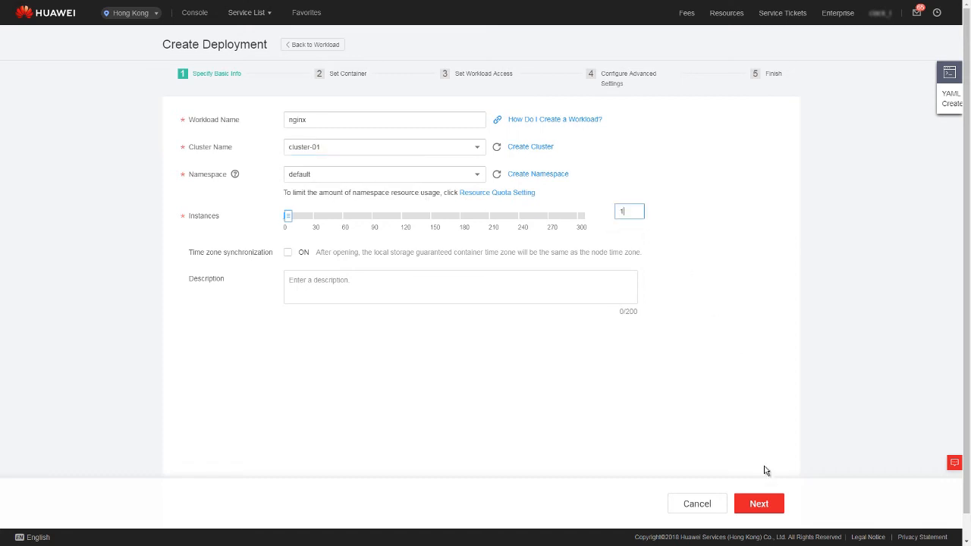
left_click(759, 503)
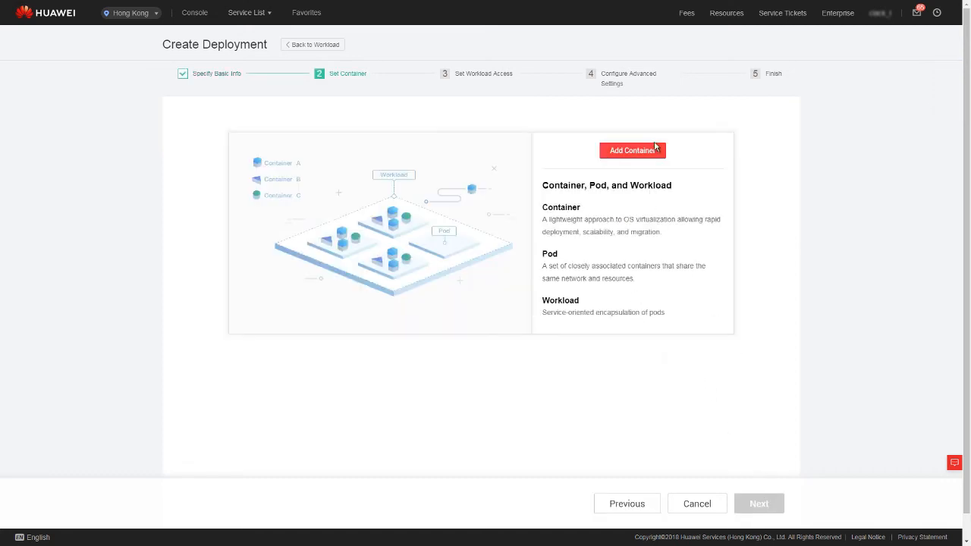
mouse_move(632, 150)
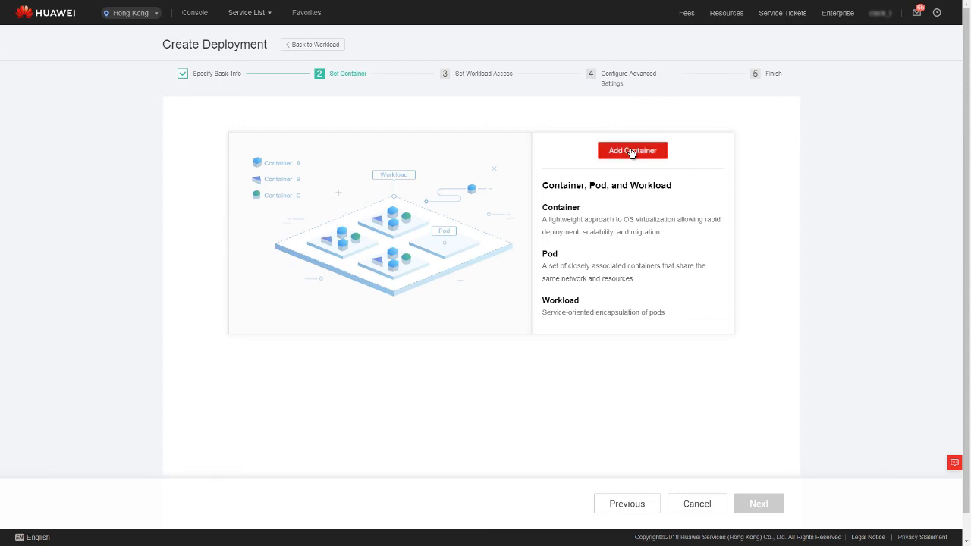
Add container-0 using the official Docker Hub nginx image, which defaults to version 1.13-perl
left_click(632, 150)
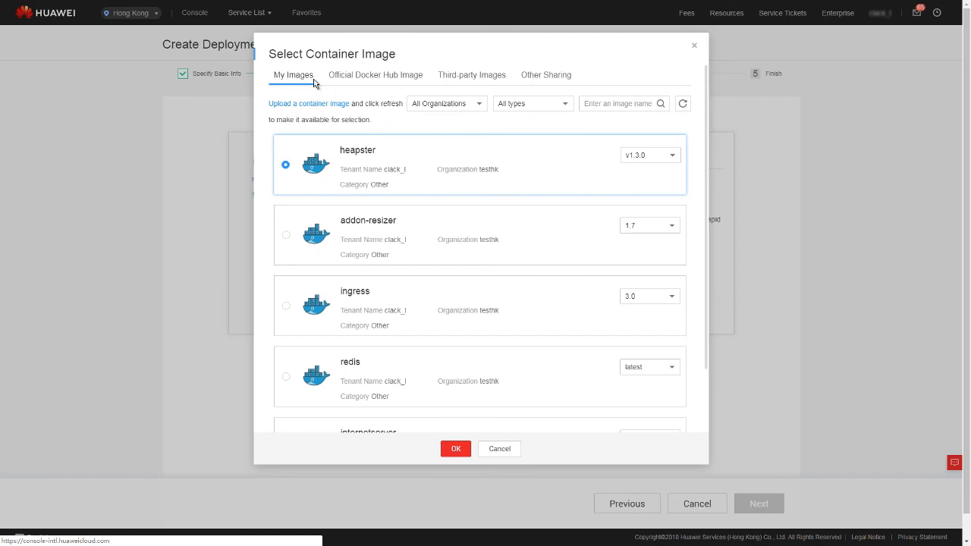
left_click(472, 74)
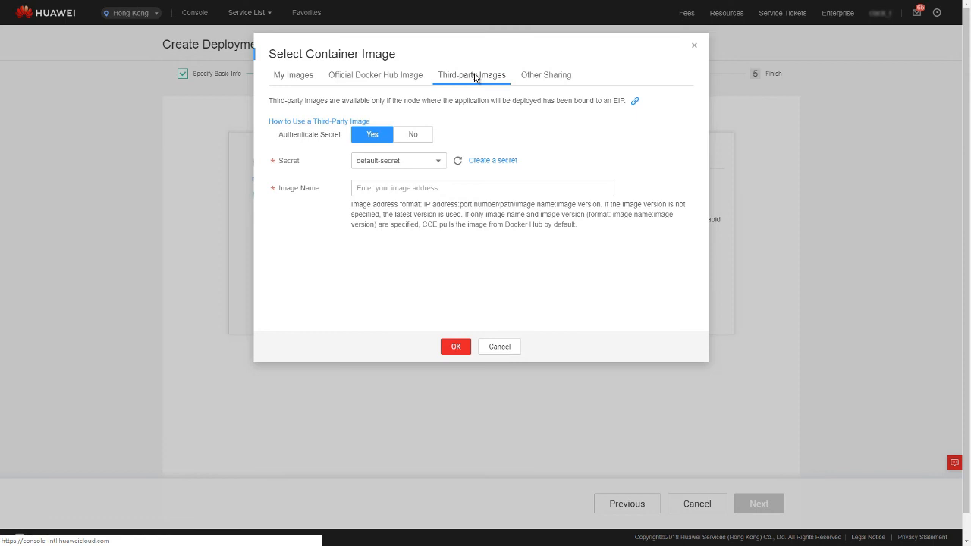
left_click(546, 74)
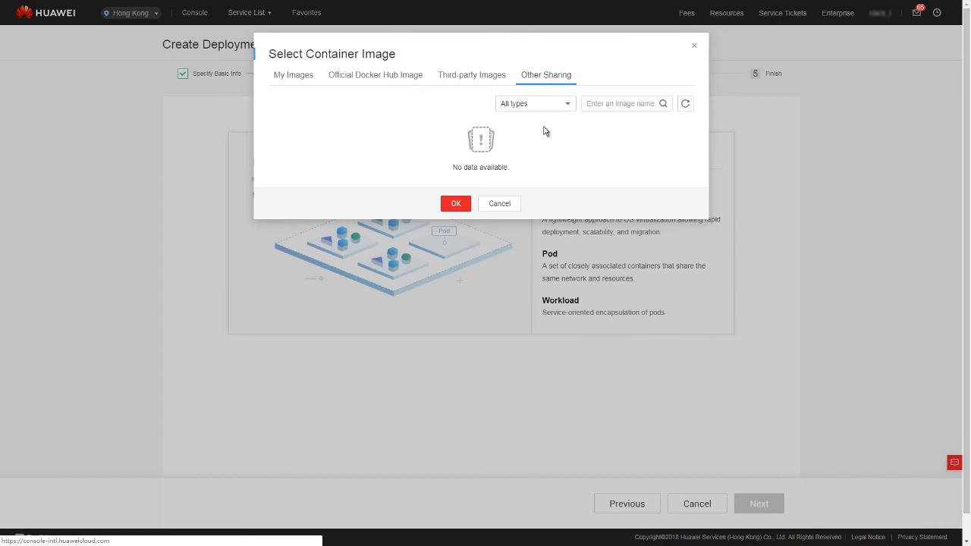
mouse_move(547, 151)
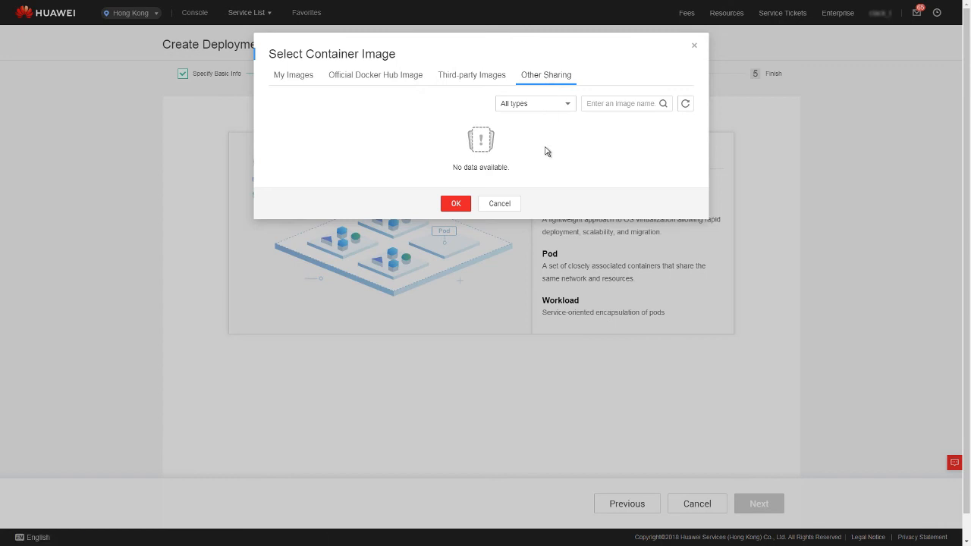
mouse_move(390, 119)
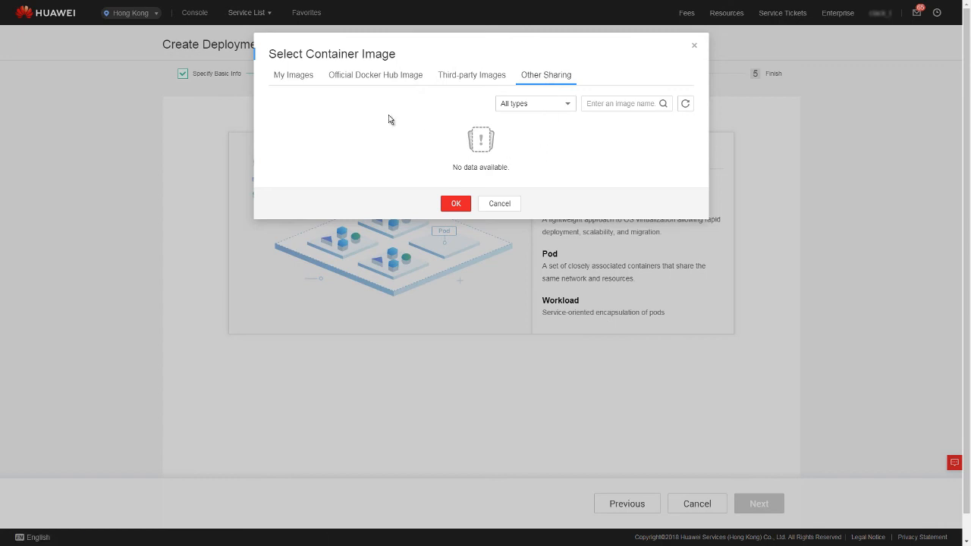
left_click(375, 74)
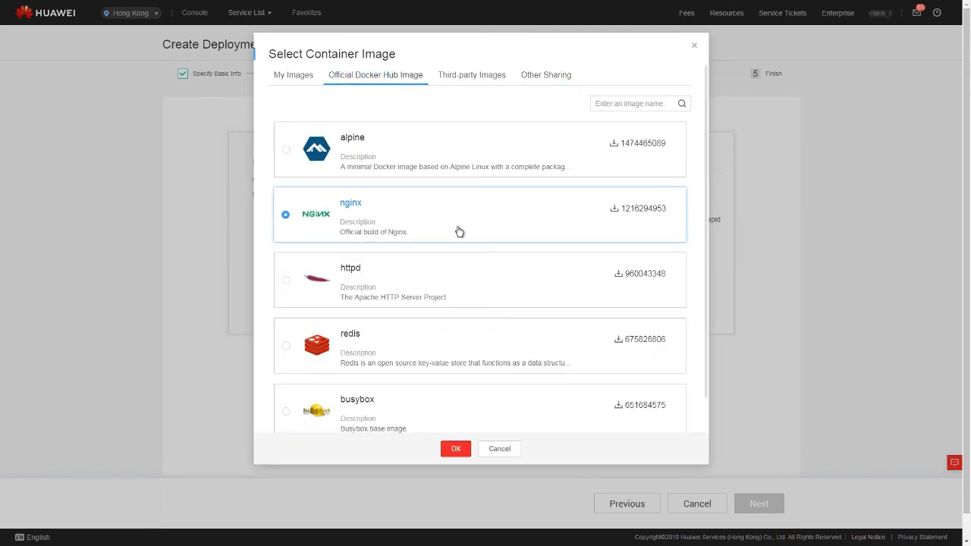
left_click(456, 448)
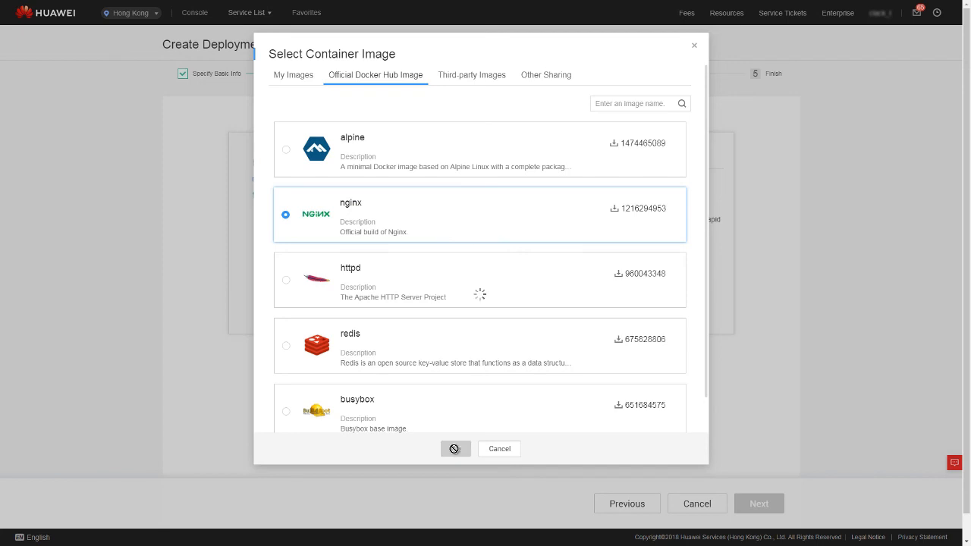
left_click(455, 448)
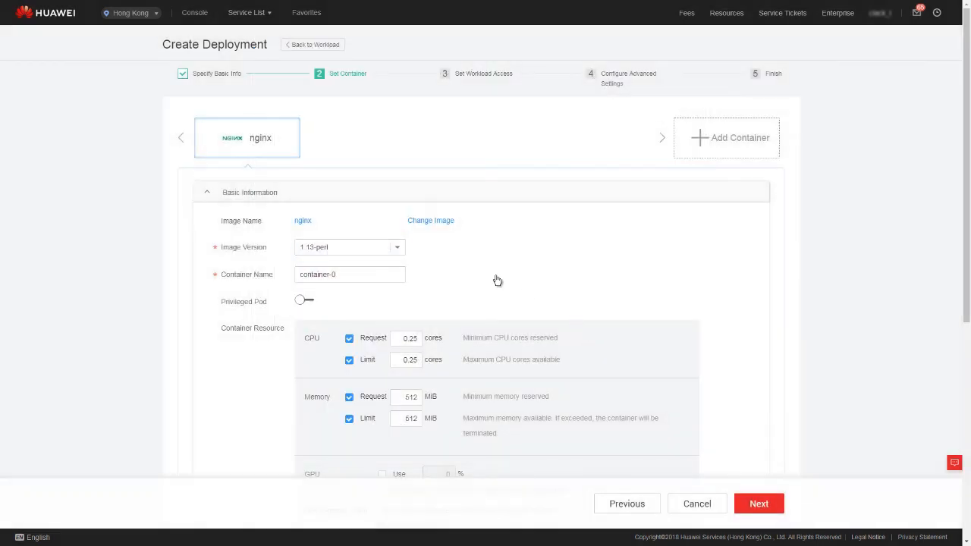
Switch the nginx image version from 1.13-perl to latest and review the container settings
left_click(349, 246)
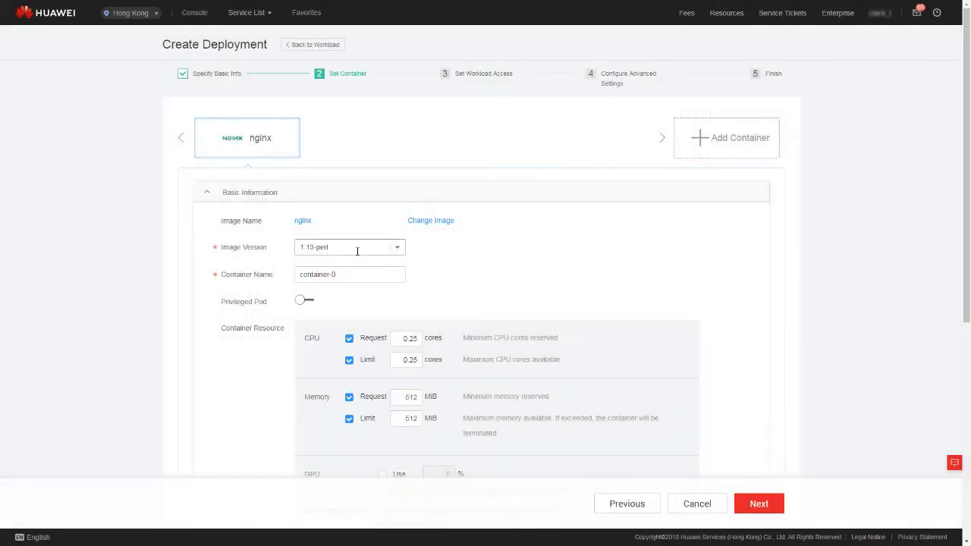
left_click(396, 246)
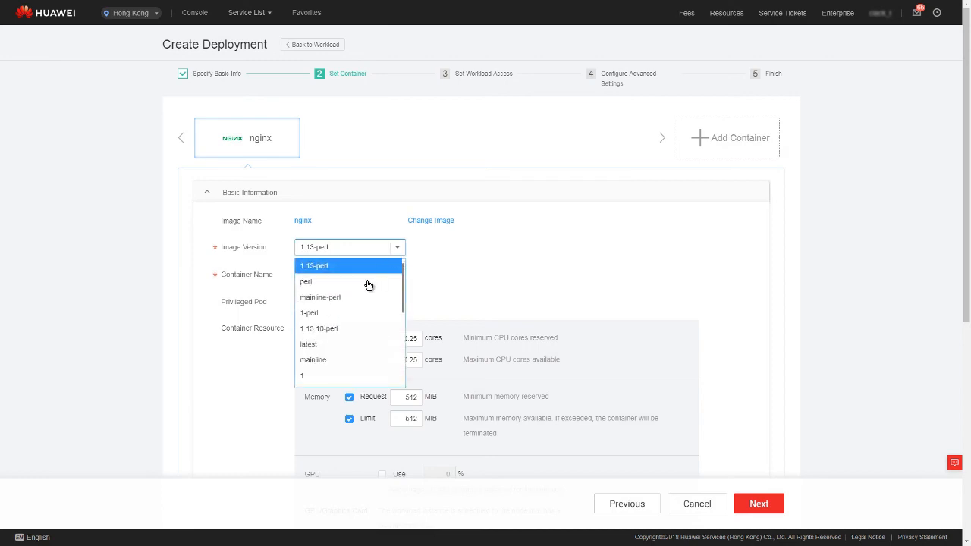
left_click(308, 344)
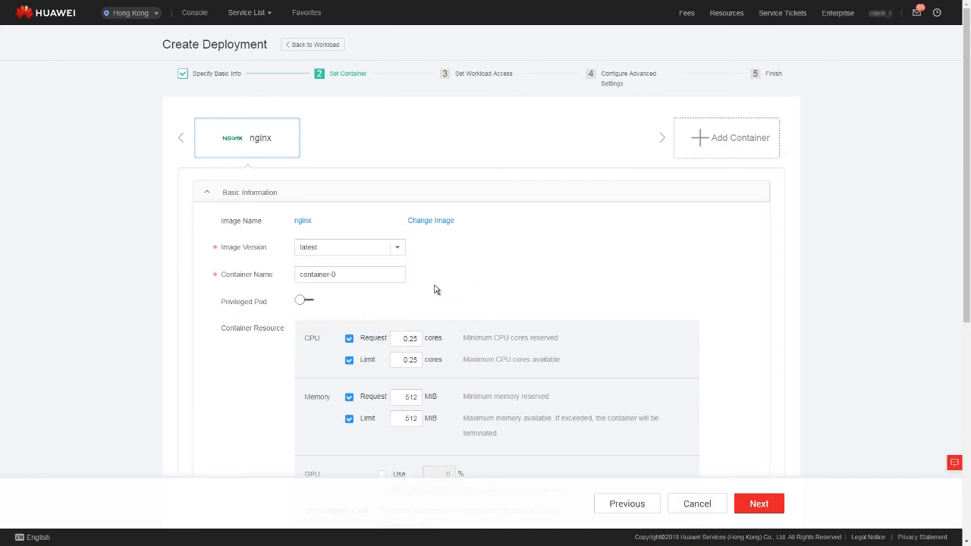
scroll("down", 3)
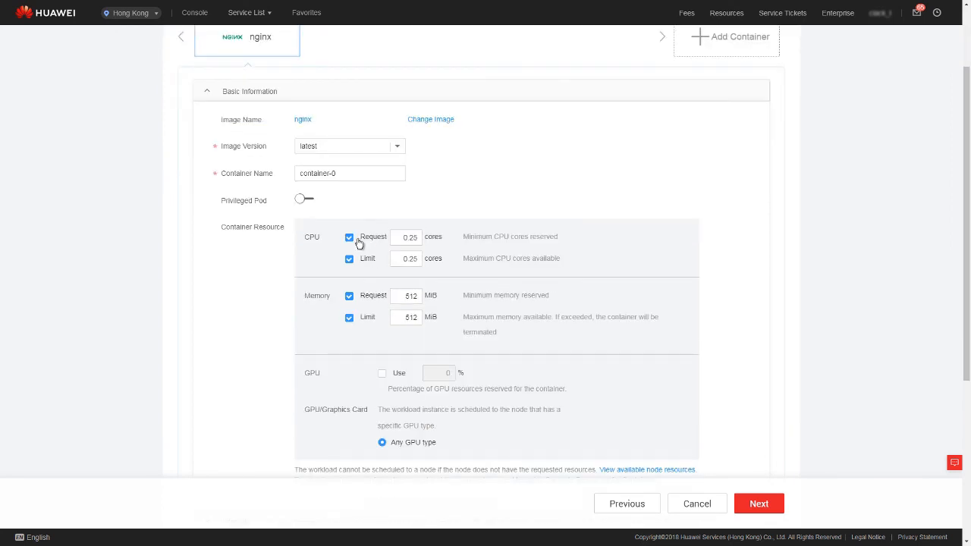
mouse_move(375, 243)
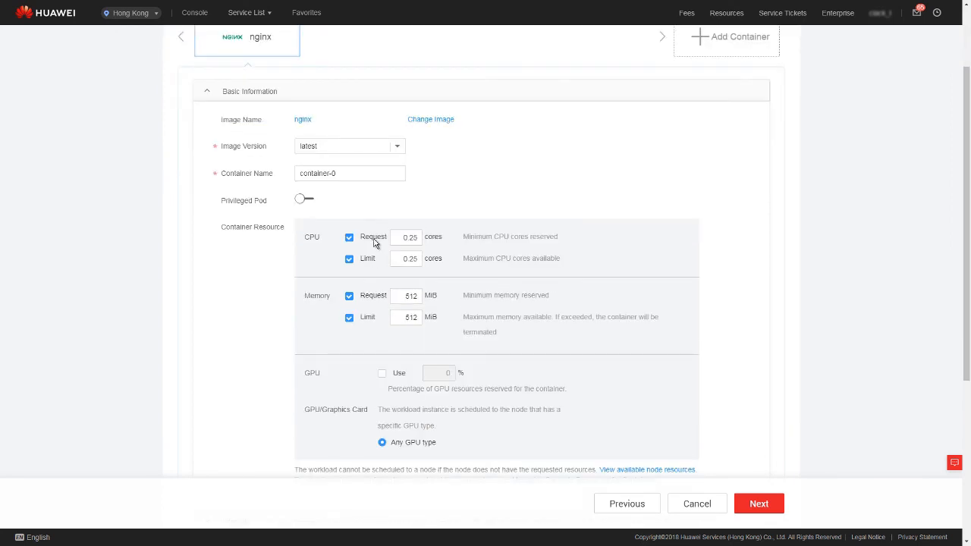
mouse_move(370, 267)
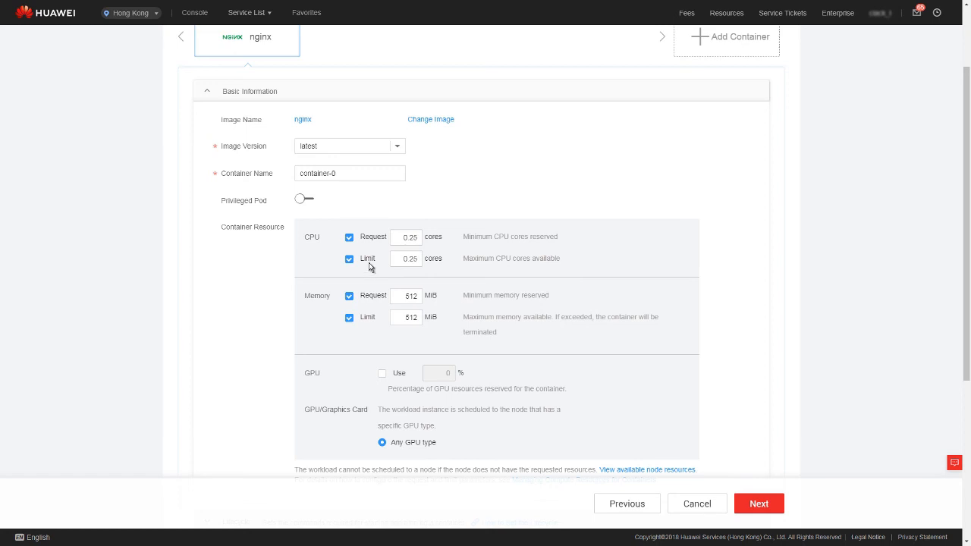
mouse_move(374, 267)
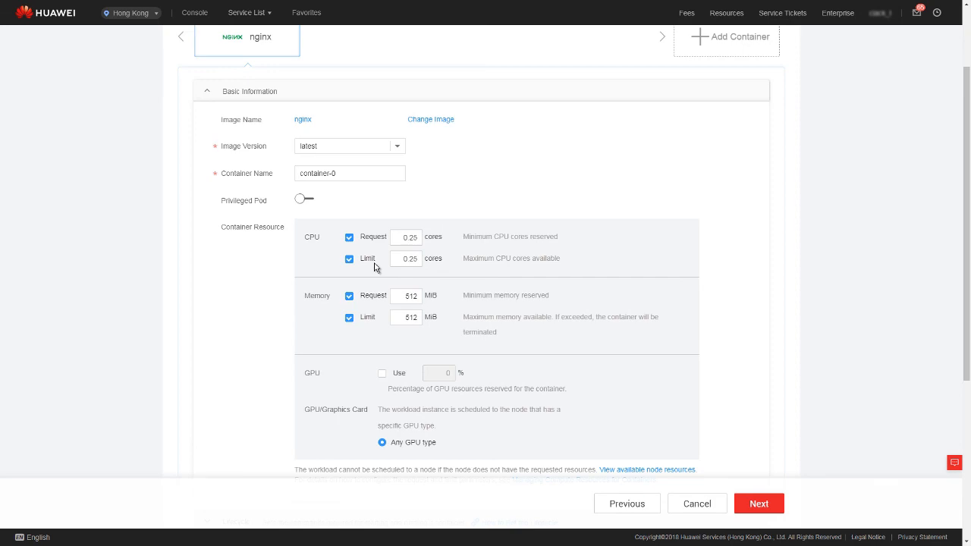
scroll("down", 3)
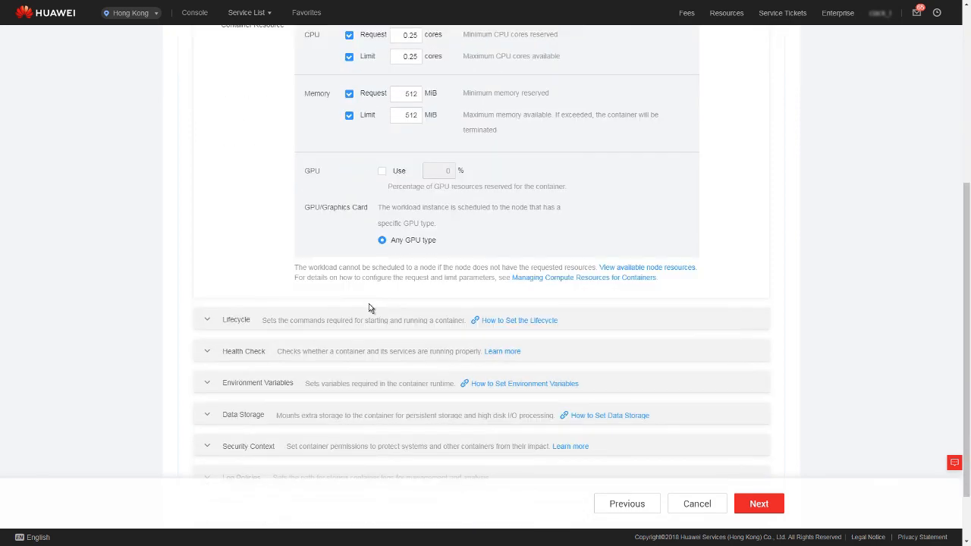
scroll("down", 3)
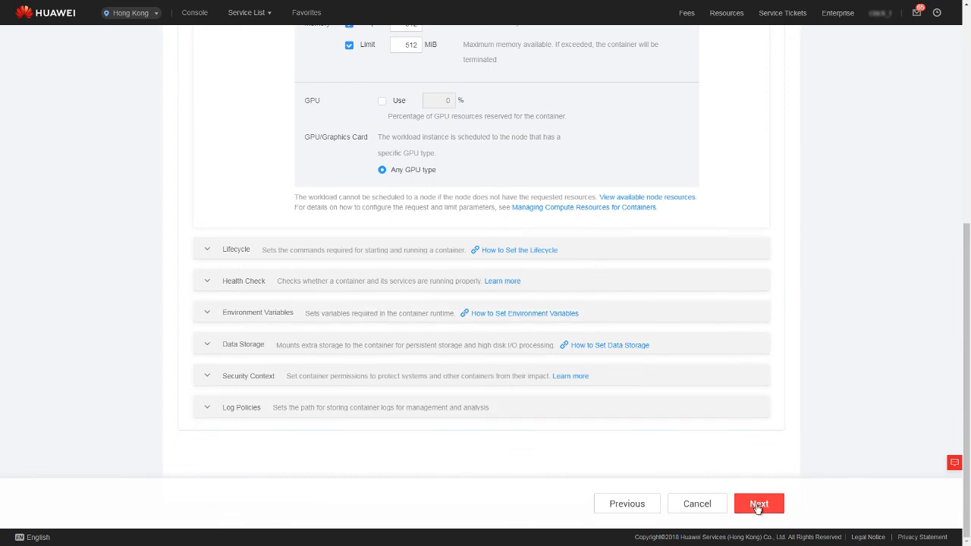
Add an access mode named nginx with External access via EIP on TCP container port 80
left_click(758, 504)
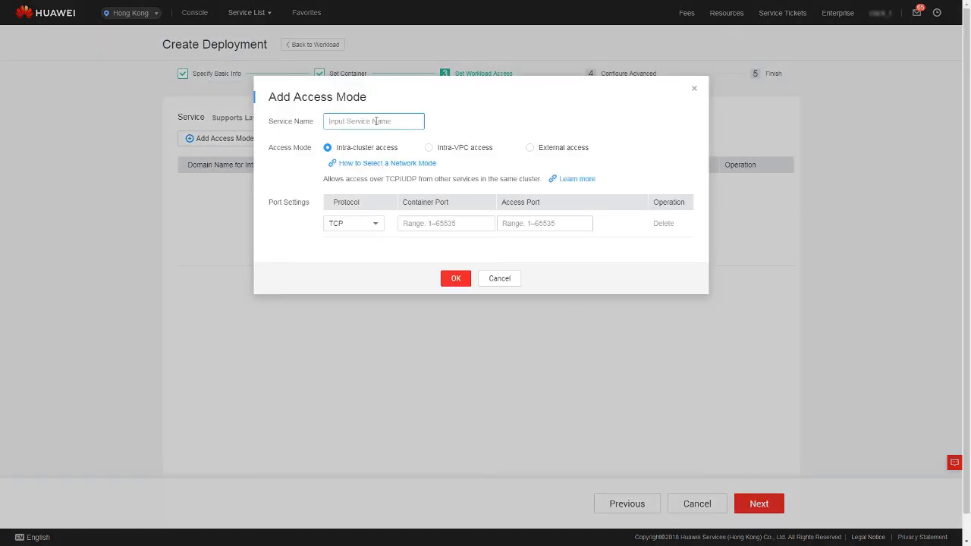
type("nginx")
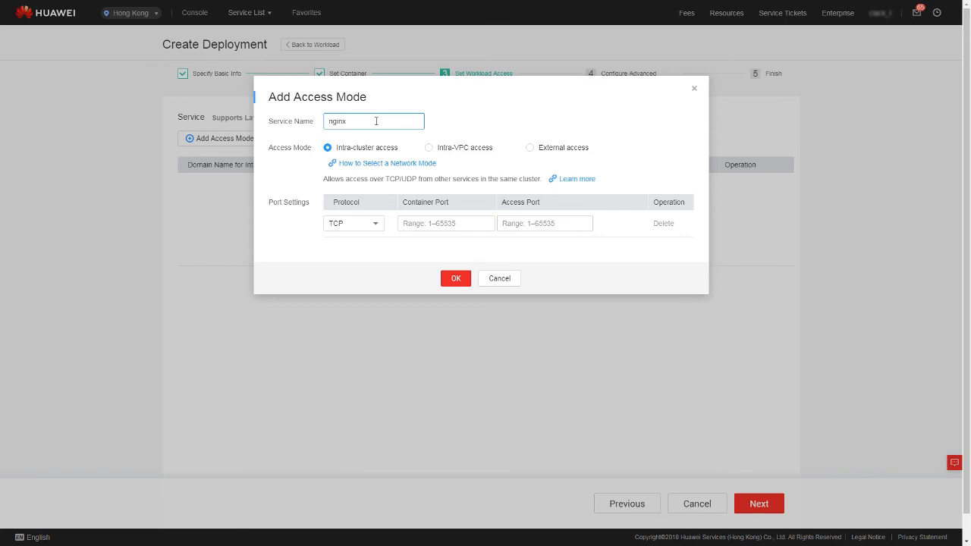
mouse_move(531, 150)
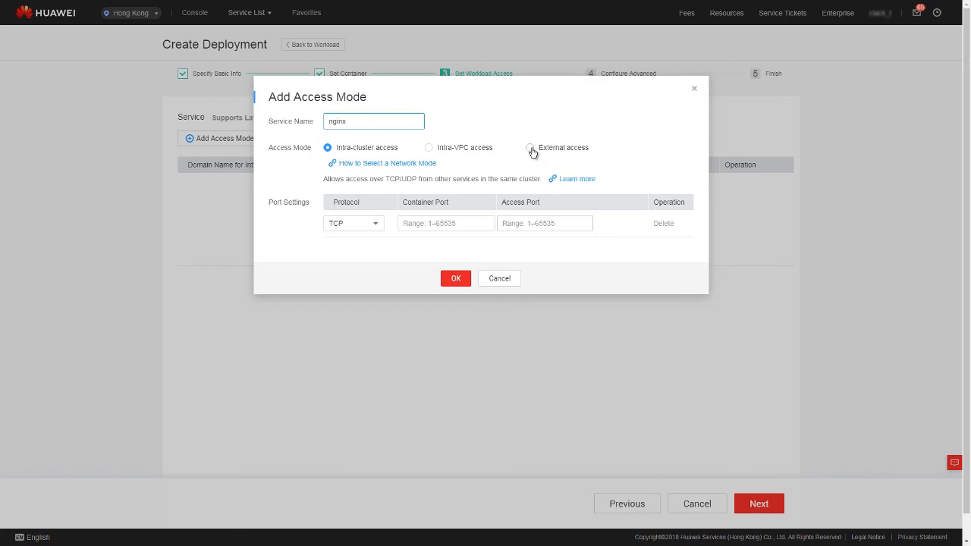
left_click(531, 147)
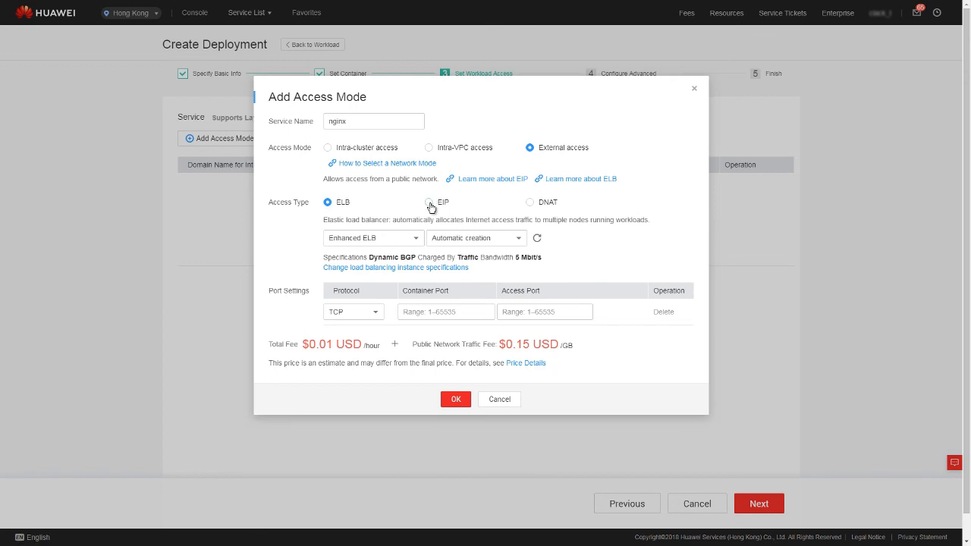
left_click(429, 202)
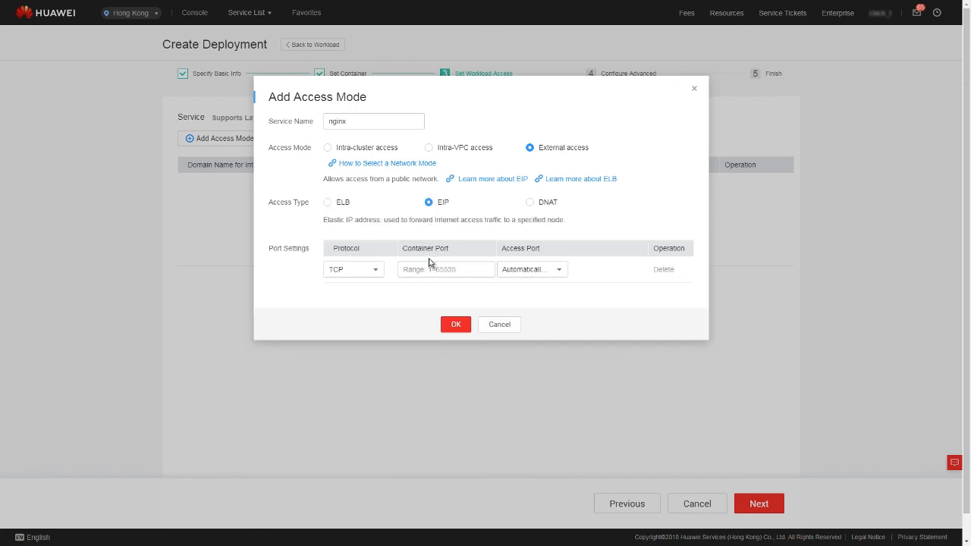
left_click(446, 269)
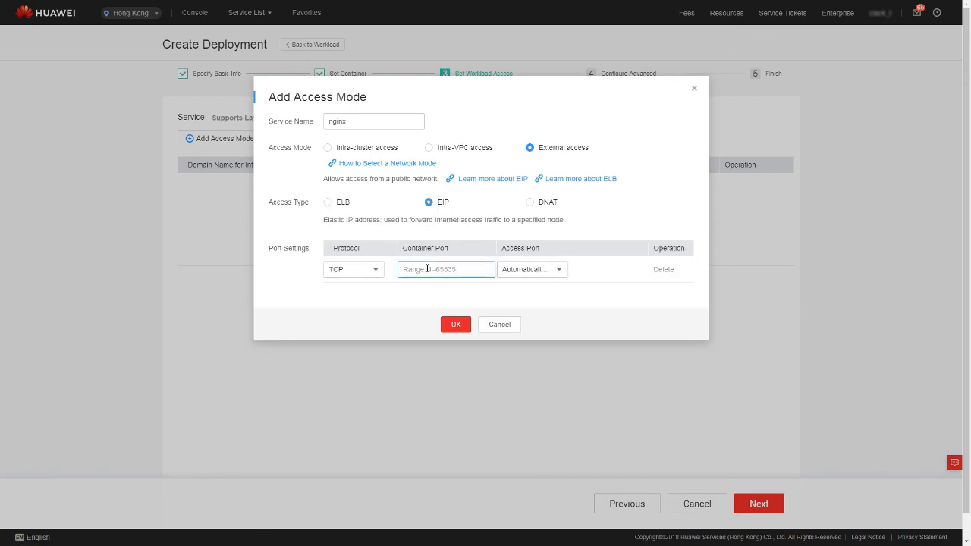
type("8")
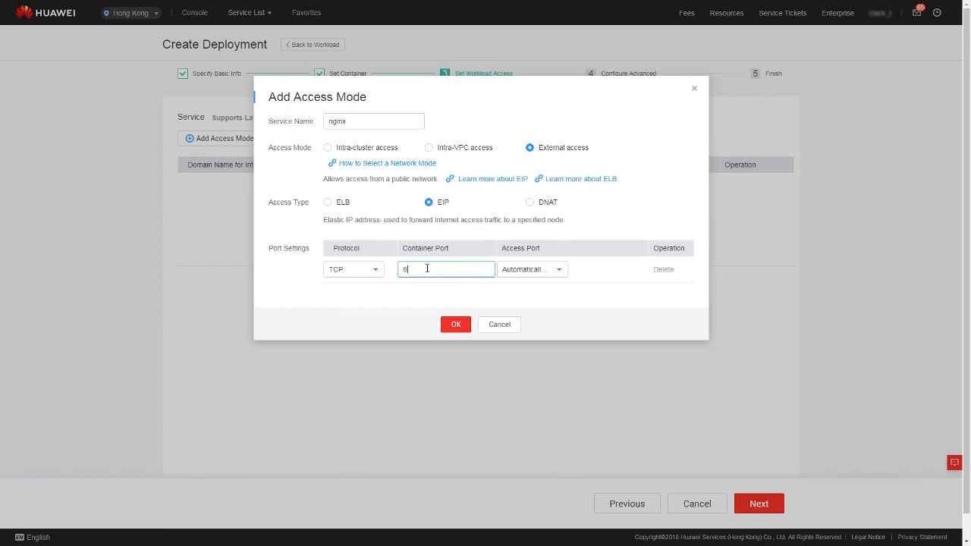
type("0")
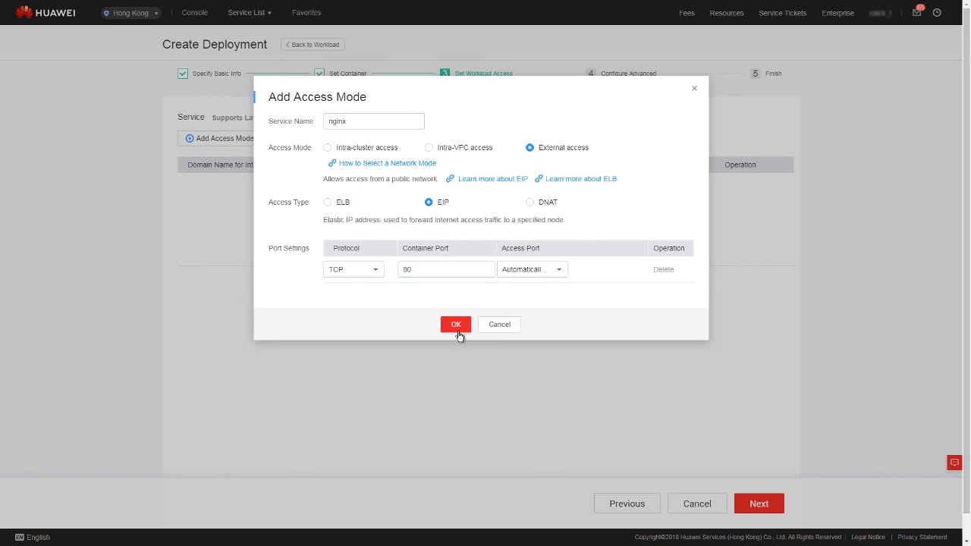
left_click(456, 324)
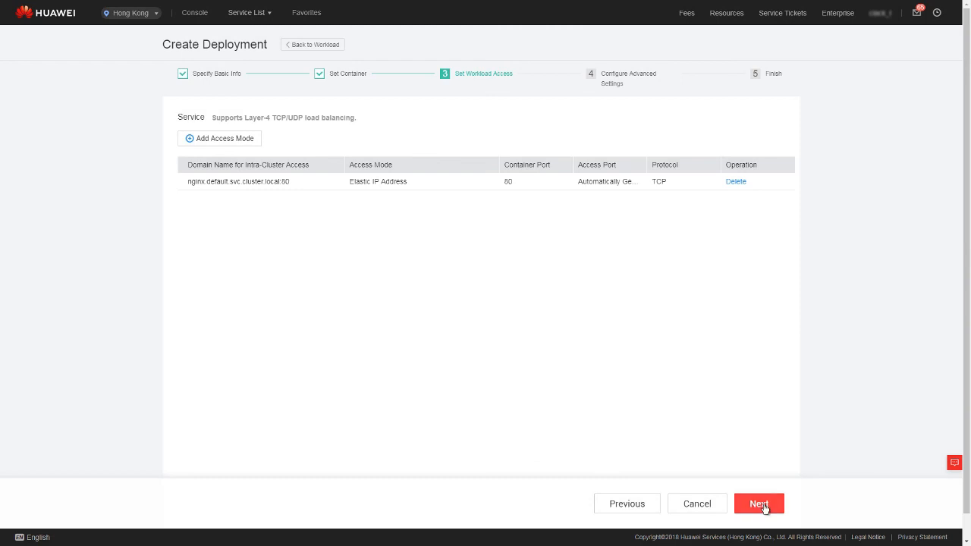
Create the nginx workload, then open its External Access Address to see the Welcome to nginx page
left_click(759, 504)
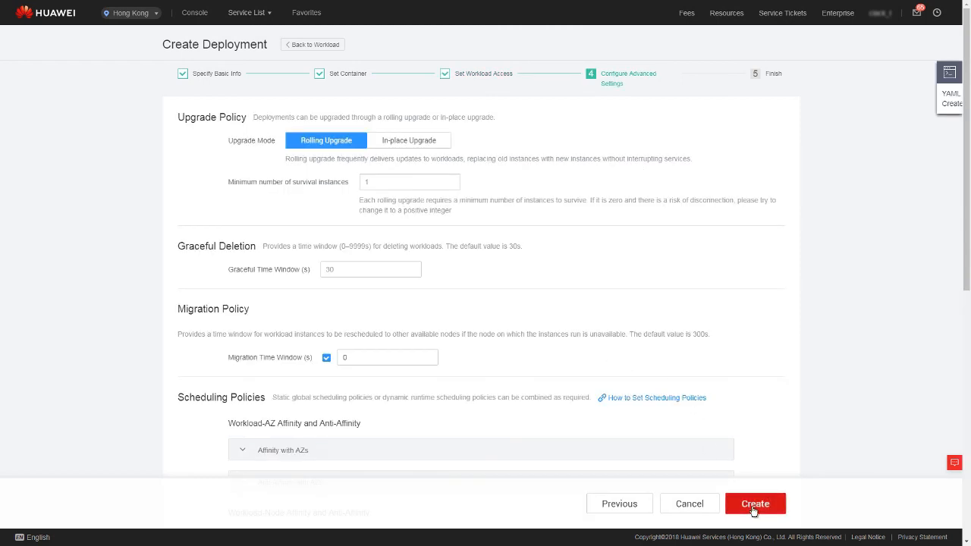
left_click(754, 503)
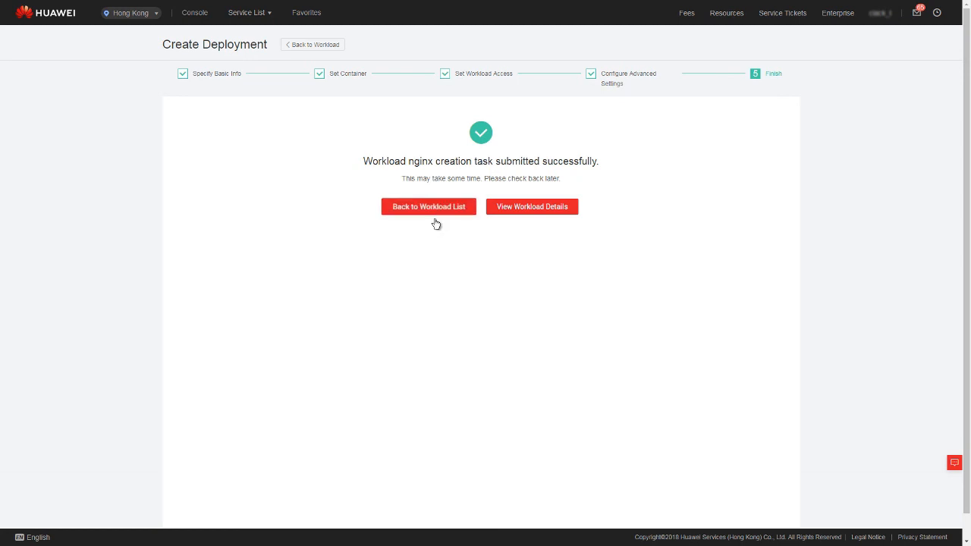
left_click(428, 207)
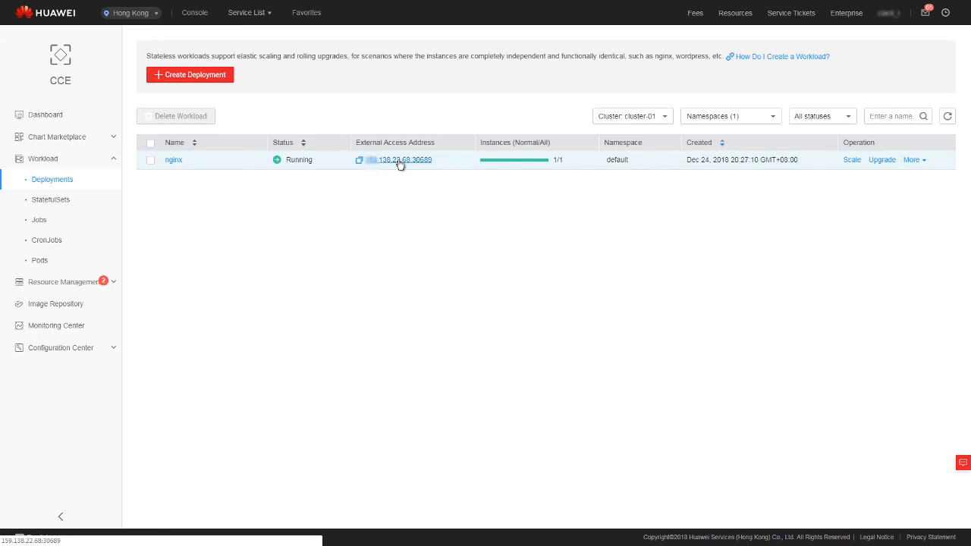
left_click(404, 160)
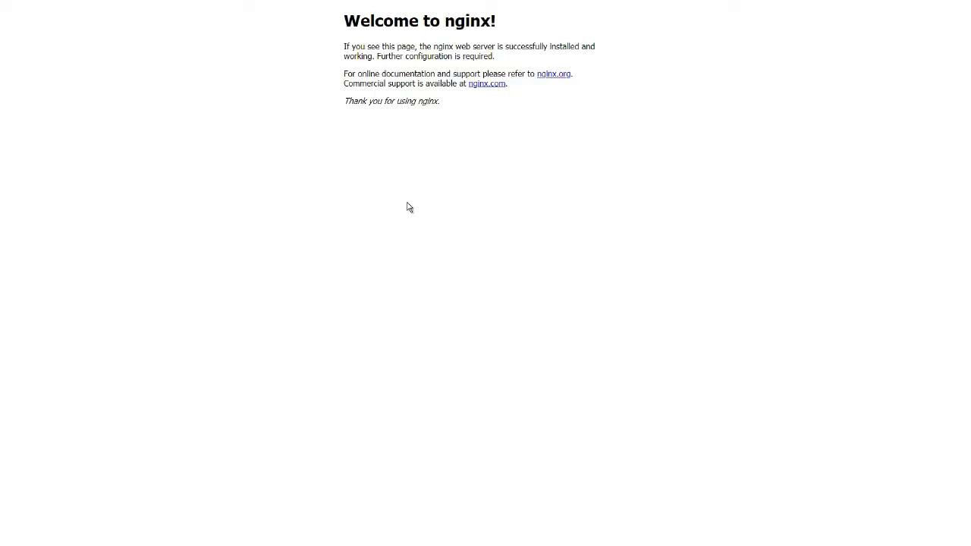